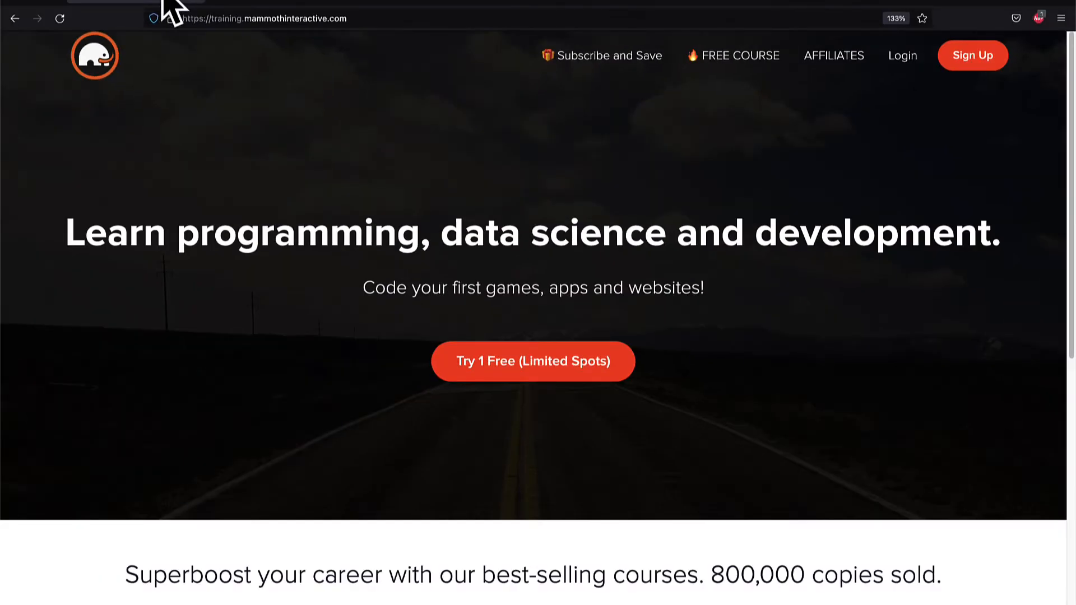
- Select Player in the Hierarchy and open its Script Machine graph for editing
{"action": "scroll", "scroll_direction": "down", "scroll_amount": 3}
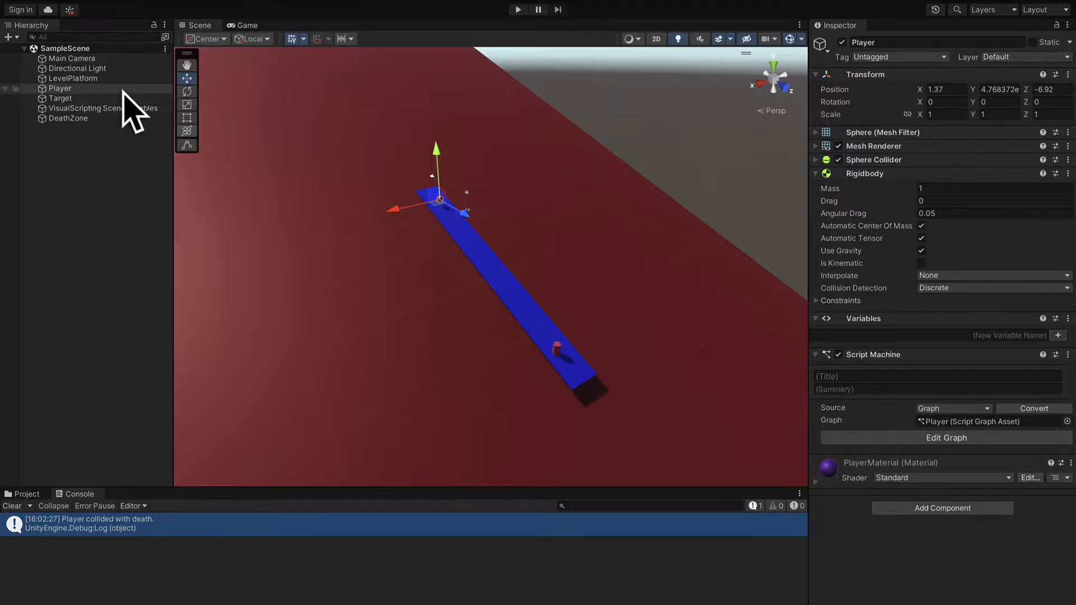
{"action": "left_click", "coordinate": [60, 88]}
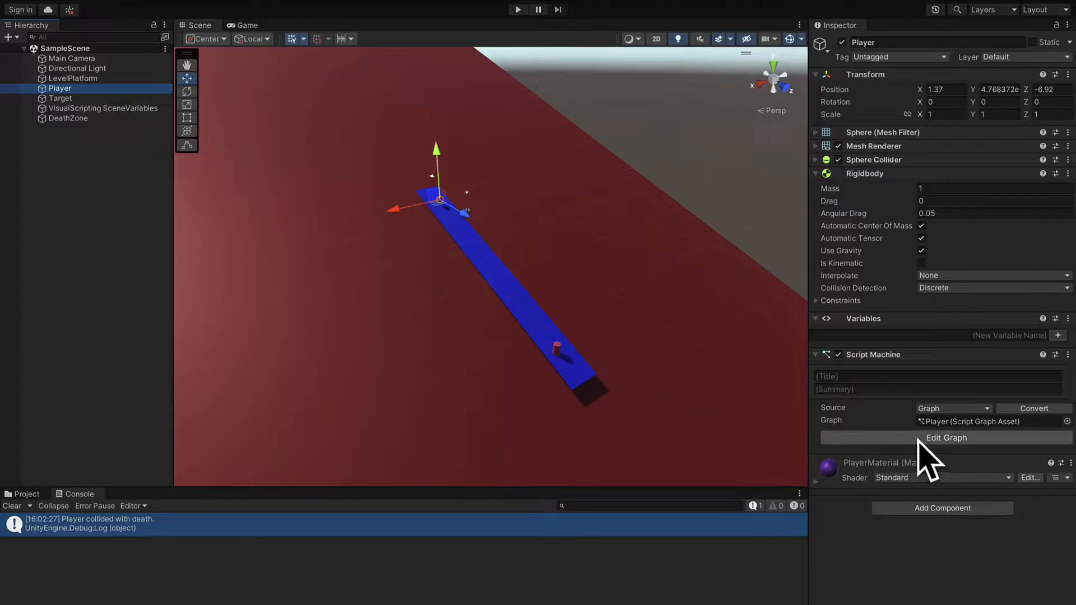
{"action": "left_click", "coordinate": [946, 438]}
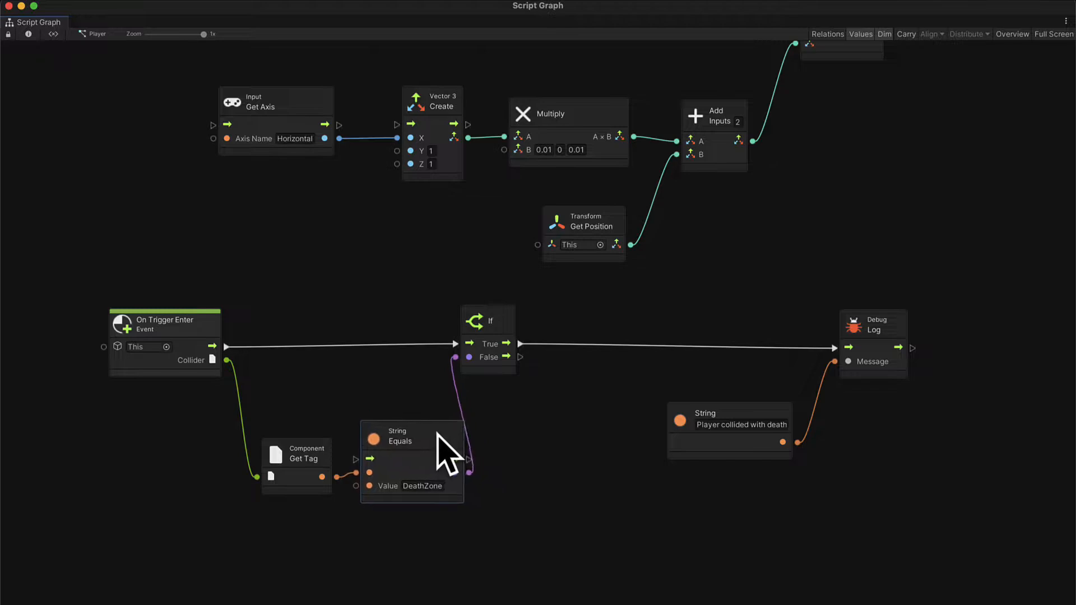
- Tidy the tag-comparison nodes and search 'load s' to add Load Scene on If's True branch
{"action": "left_click_drag", "start_coordinate": [453, 453], "coordinate": [439, 446]}
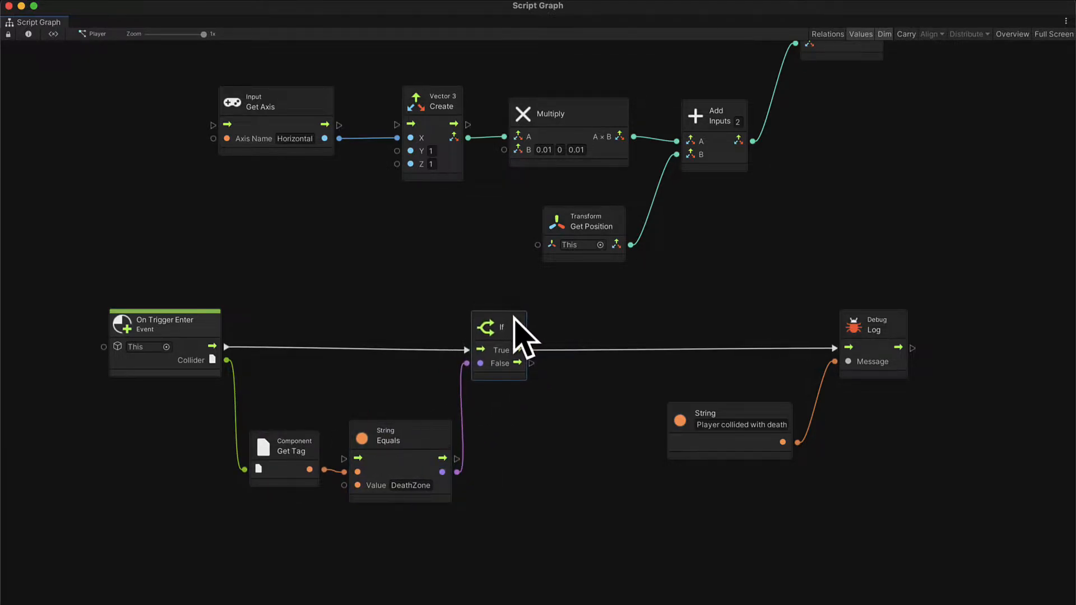
{"action": "mouse_move", "coordinate": [419, 515]}
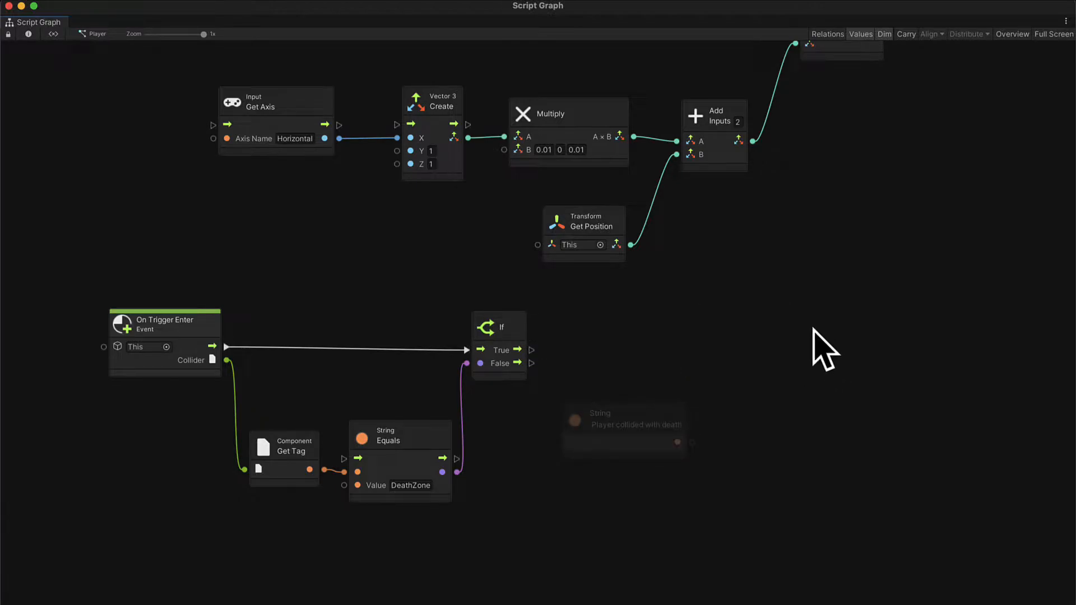
{"action": "mouse_move", "coordinate": [703, 370]}
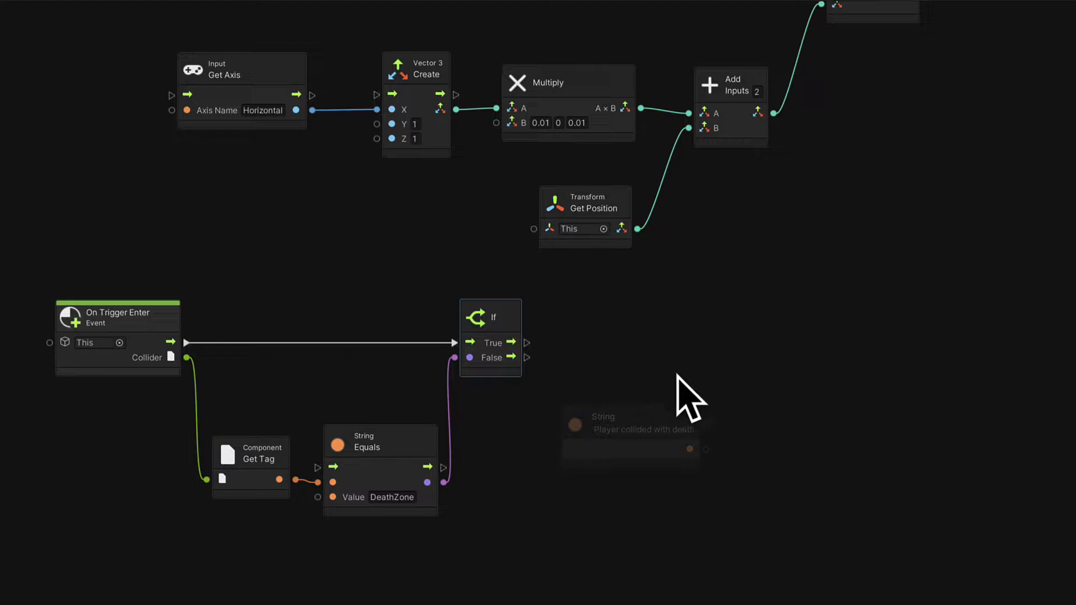
{"action": "mouse_move", "coordinate": [542, 360]}
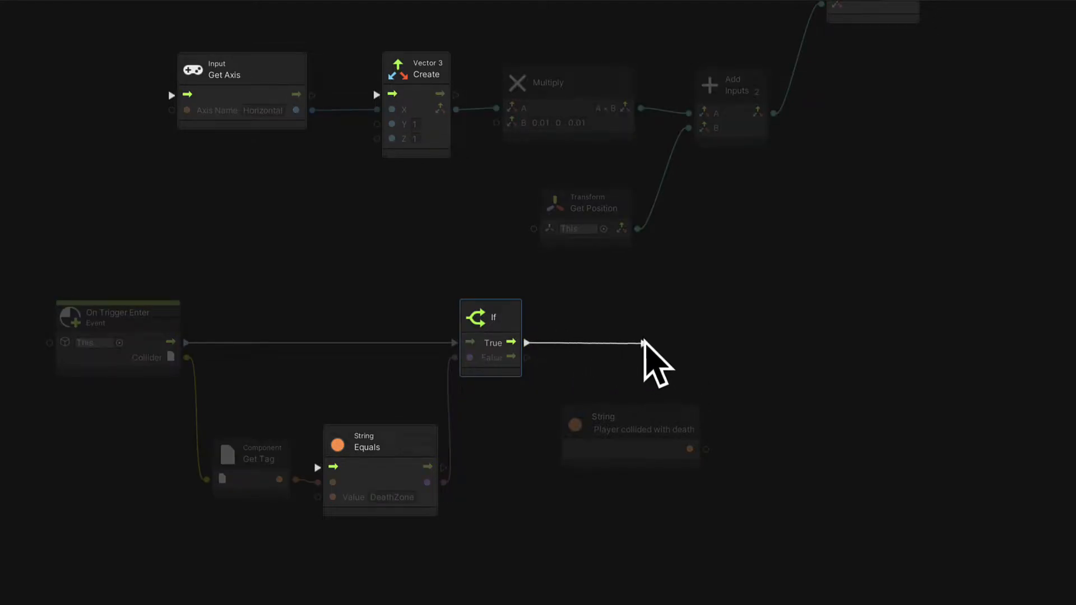
{"action": "left_click", "coordinate": [642, 342]}
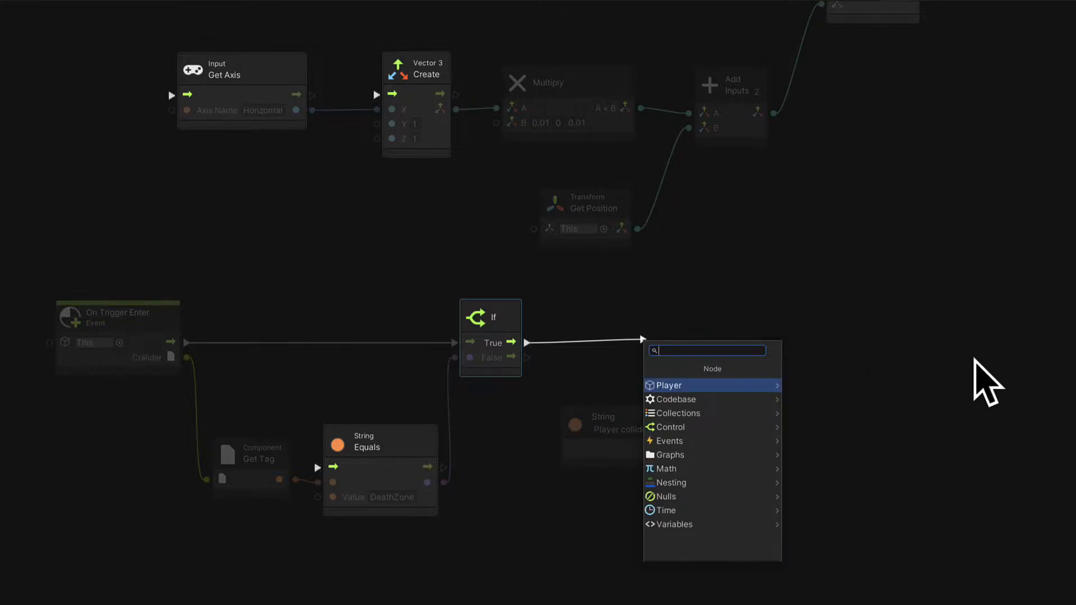
{"action": "type", "text": "load s"}
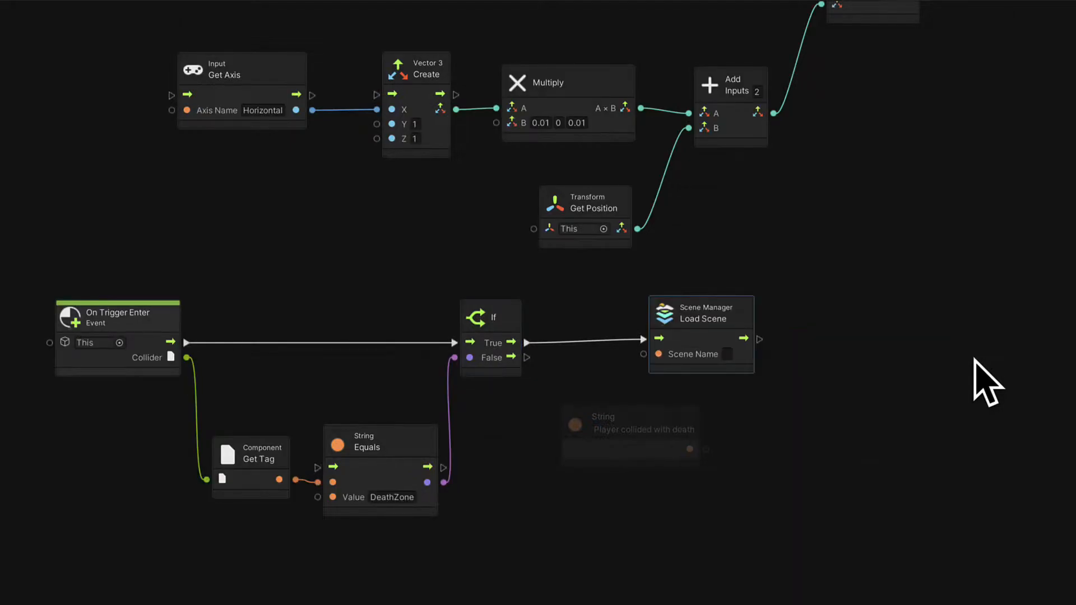
{"action": "mouse_move", "coordinate": [974, 387]}
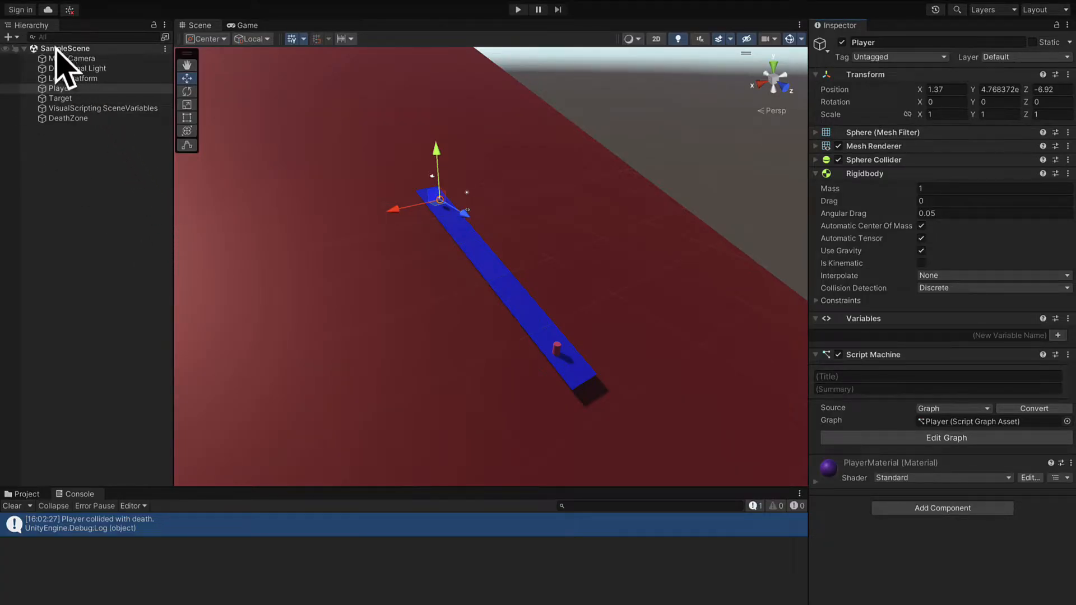
{"action": "mouse_move", "coordinate": [96, 72]}
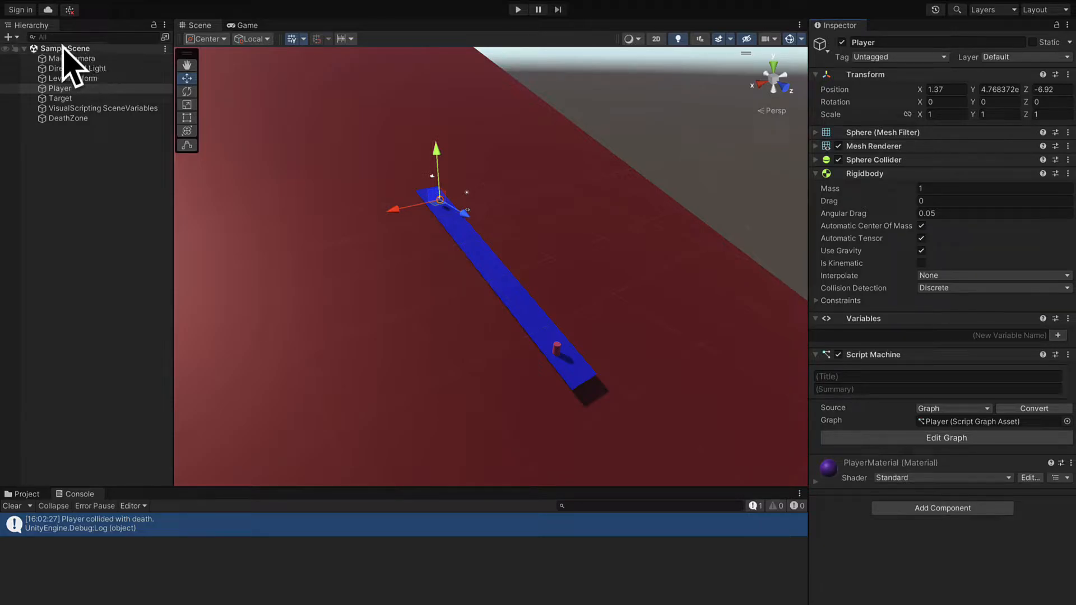
{"action": "left_click", "coordinate": [945, 438]}
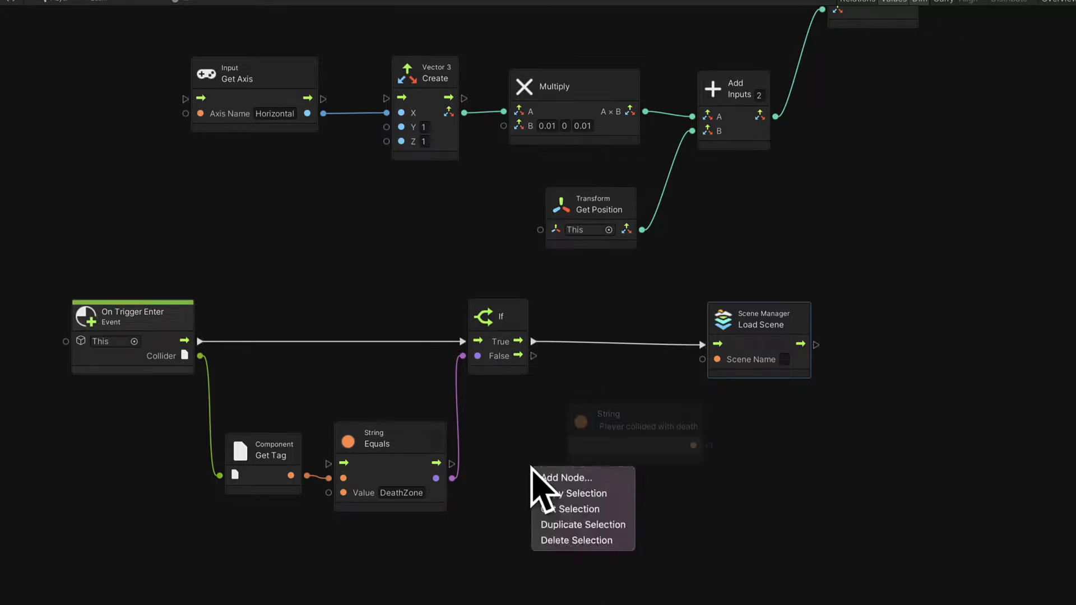
- Add Get Active Scene and Scene Get Name nodes to supply Load Scene's scene name
{"action": "left_click", "coordinate": [566, 477]}
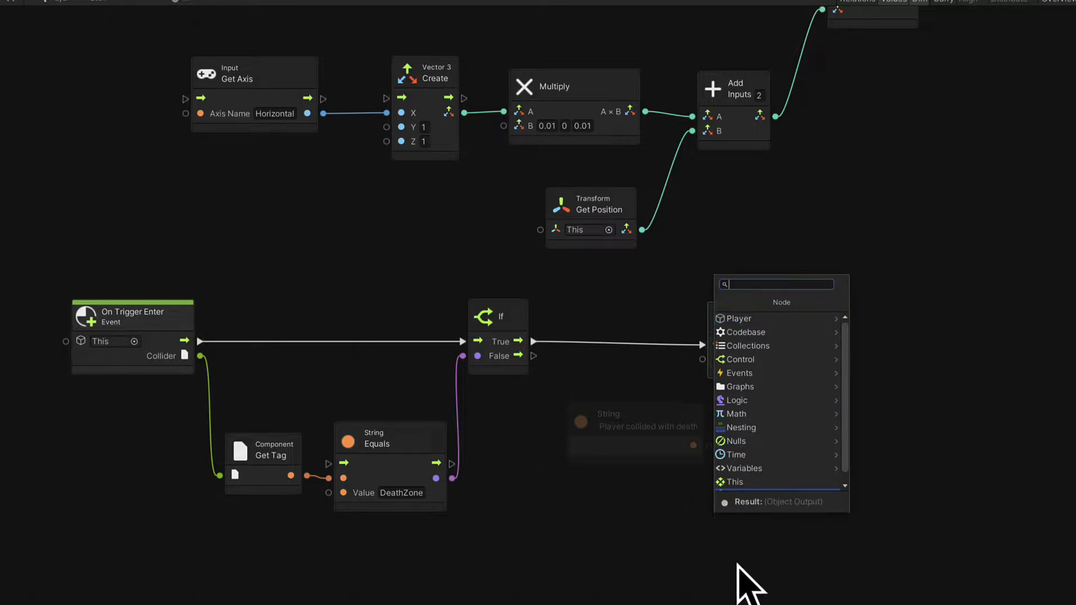
{"action": "type", "text": "get acl"}
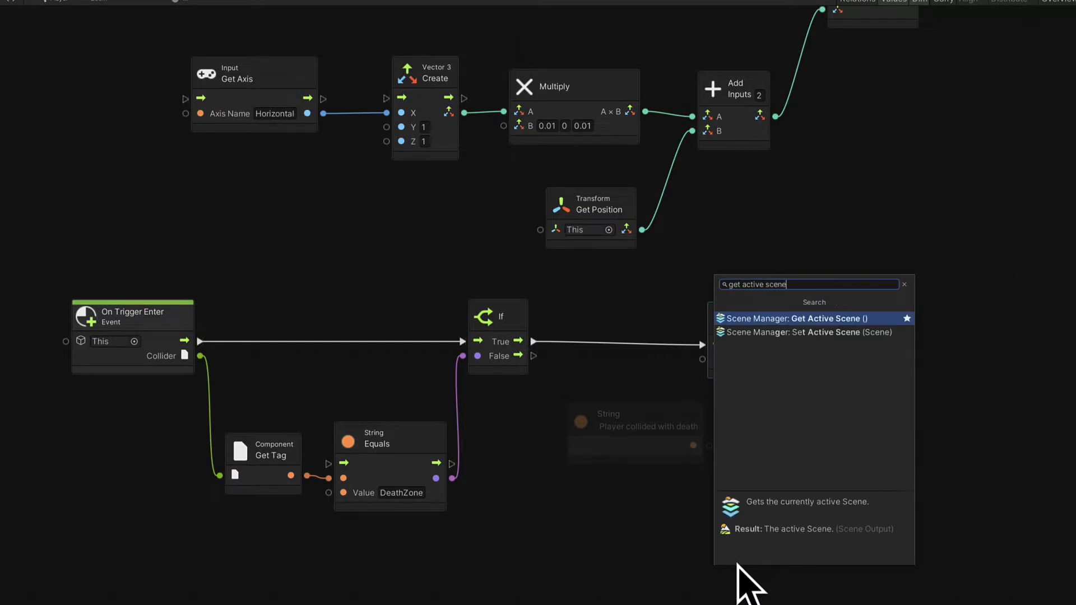
{"action": "left_click", "coordinate": [796, 317]}
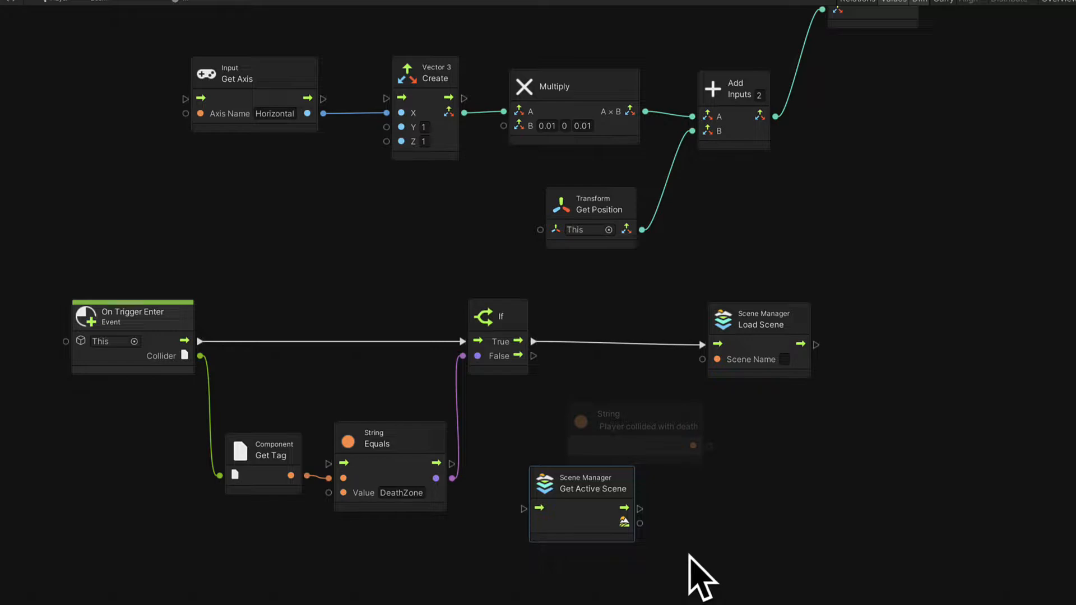
{"action": "mouse_move", "coordinate": [639, 524]}
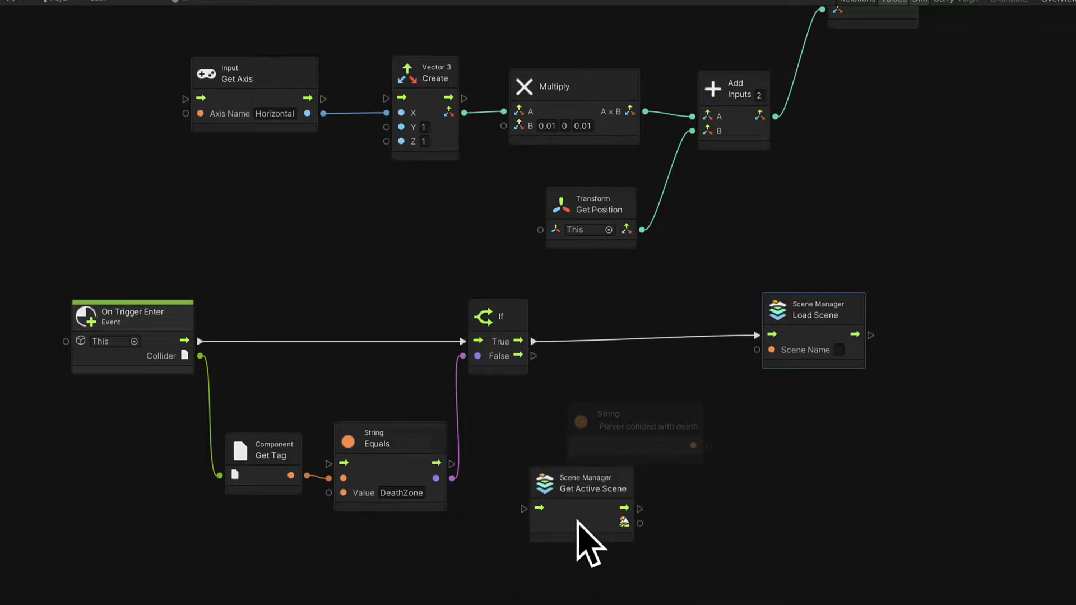
{"action": "mouse_move", "coordinate": [710, 487]}
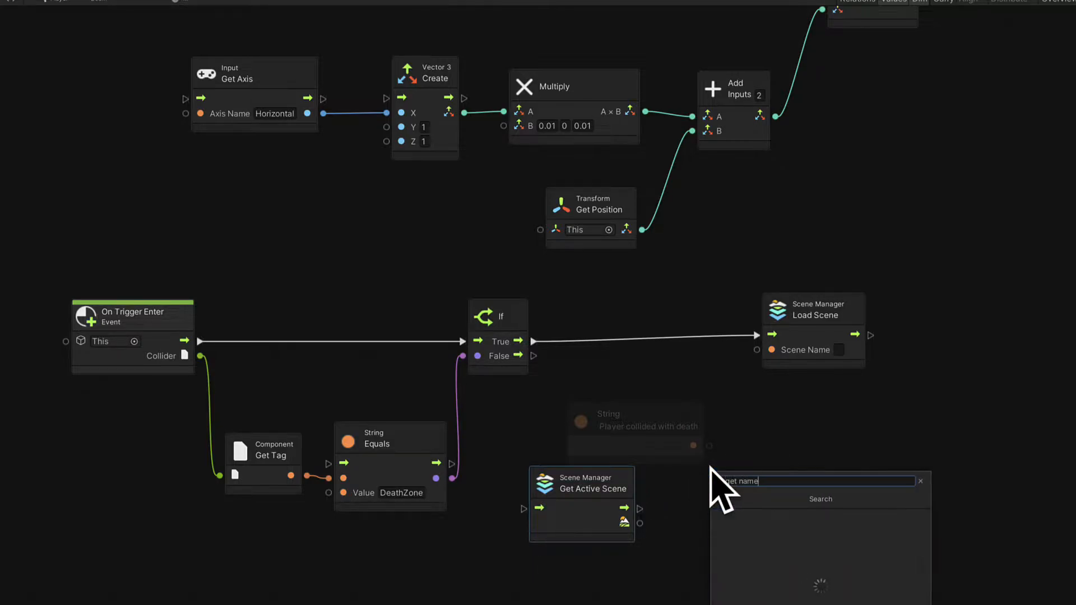
{"action": "type", "text": "get name"}
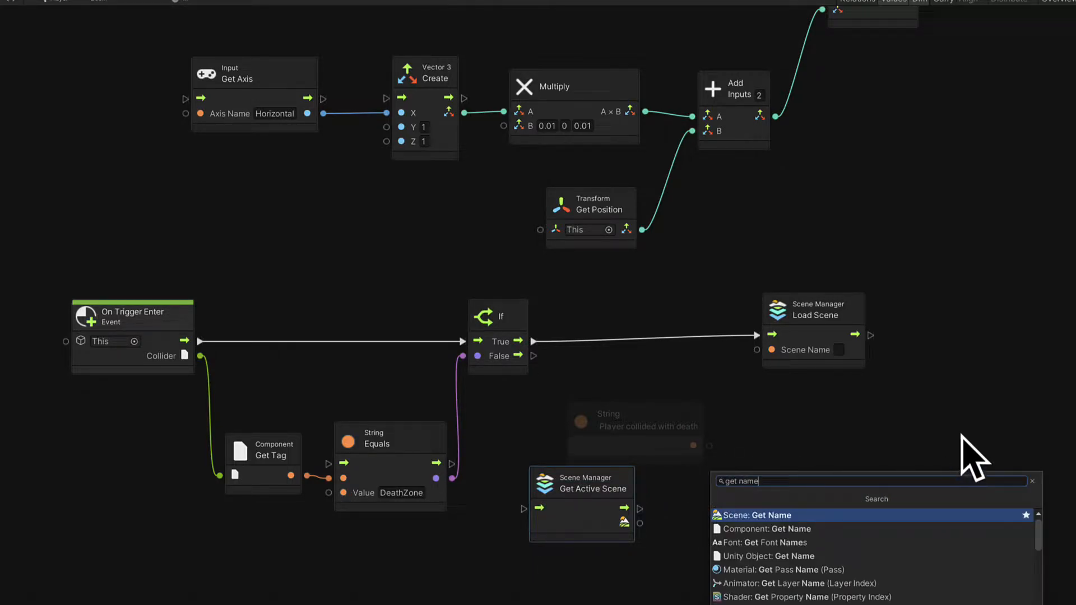
{"action": "left_click", "coordinate": [759, 515]}
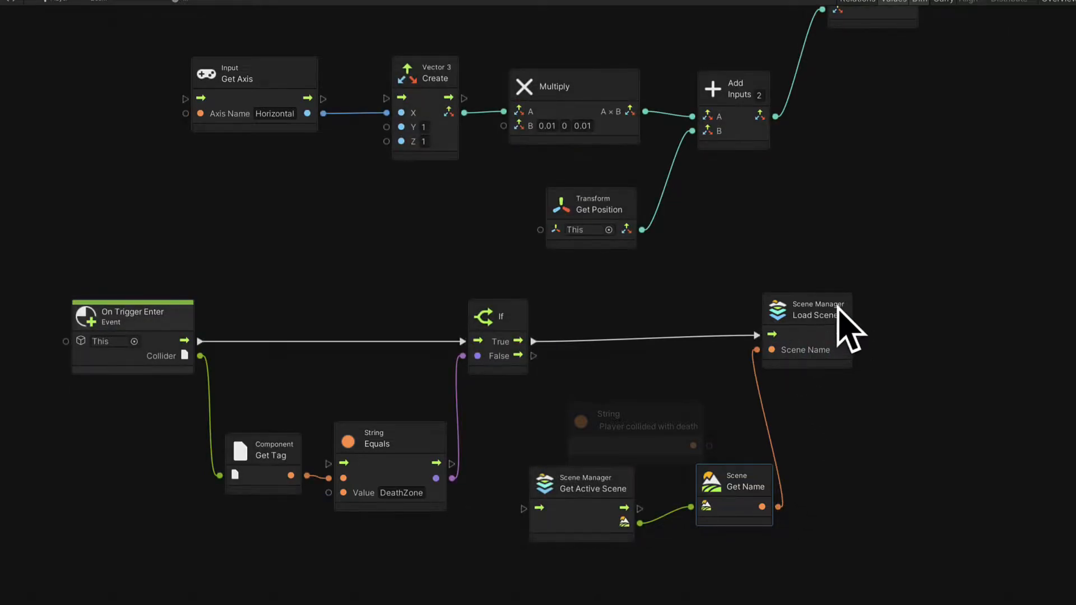
{"action": "left_click_drag", "start_coordinate": [806, 309], "coordinate": [865, 333]}
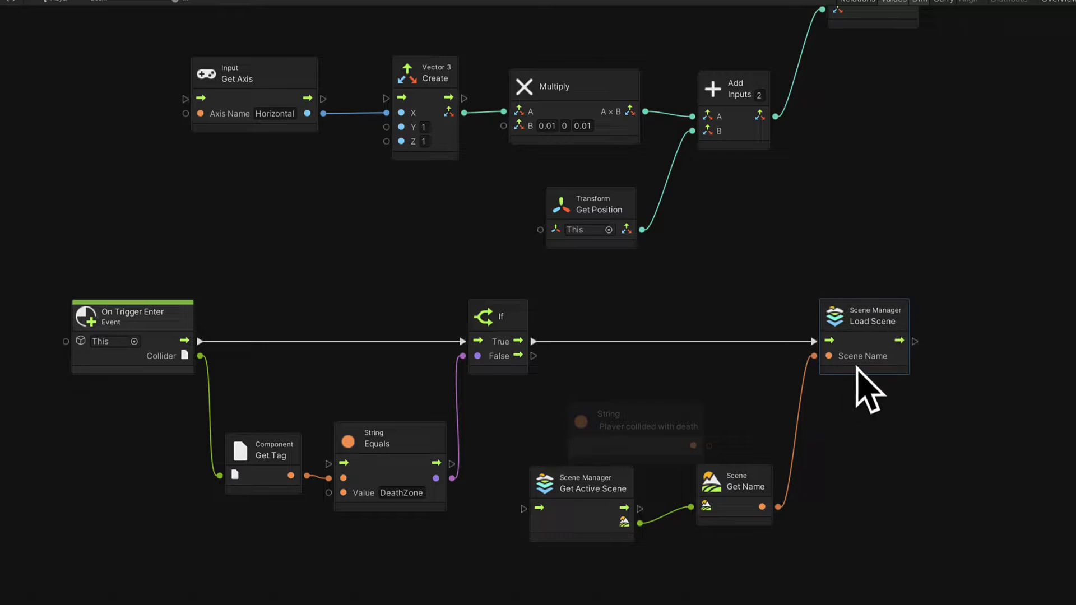
{"action": "mouse_move", "coordinate": [731, 497]}
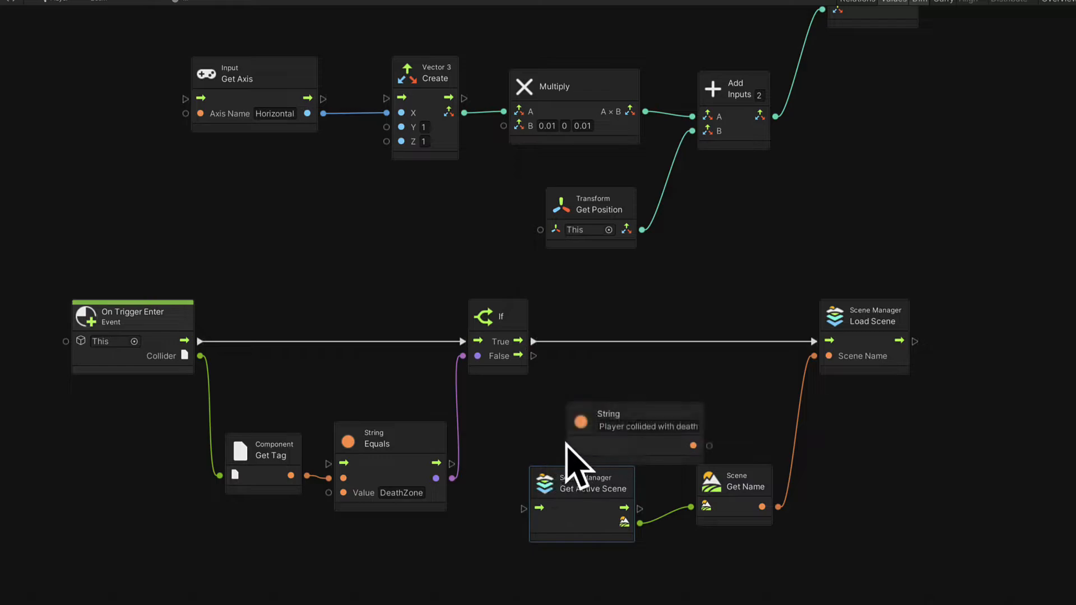
{"action": "mouse_move", "coordinate": [659, 542]}
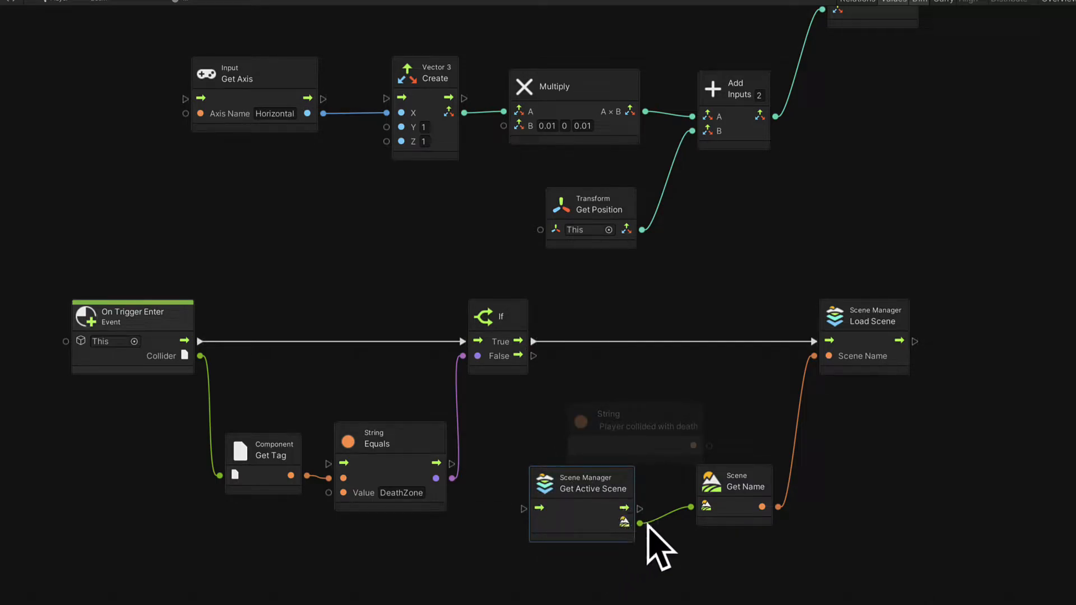
{"action": "mouse_move", "coordinate": [661, 336]}
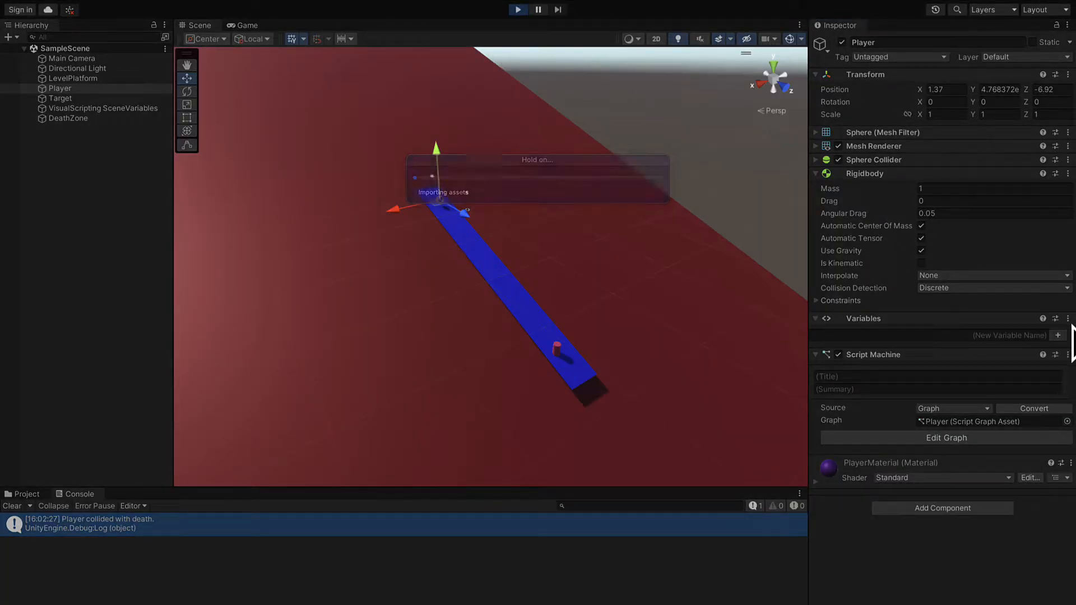
- Play the level until the ball falls and the scene reloads, then stop play mode
{"action": "left_click", "coordinate": [244, 25]}
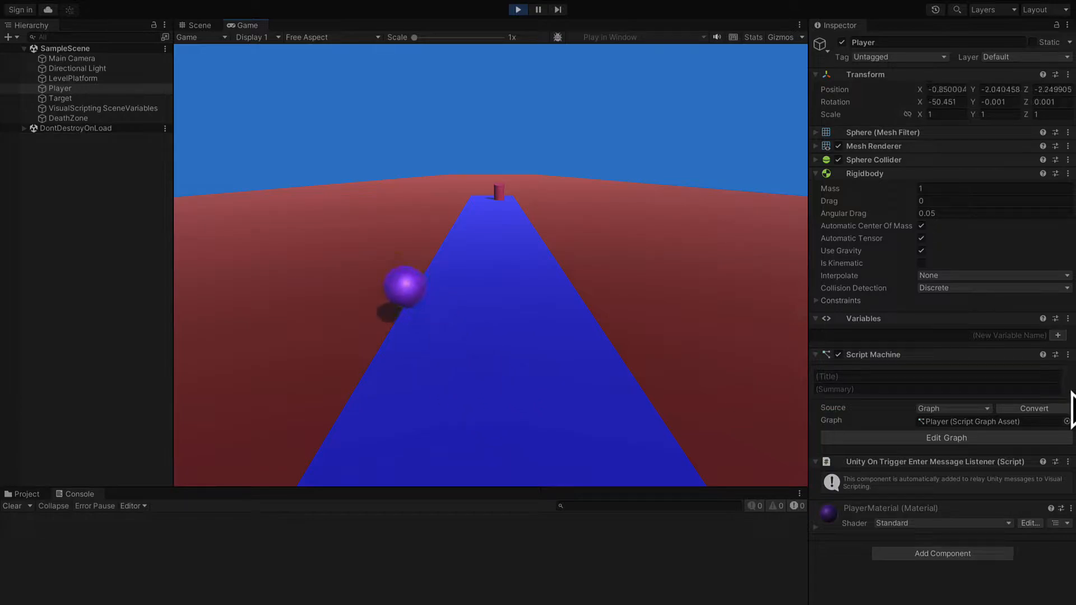
{"action": "left_click", "coordinate": [517, 9]}
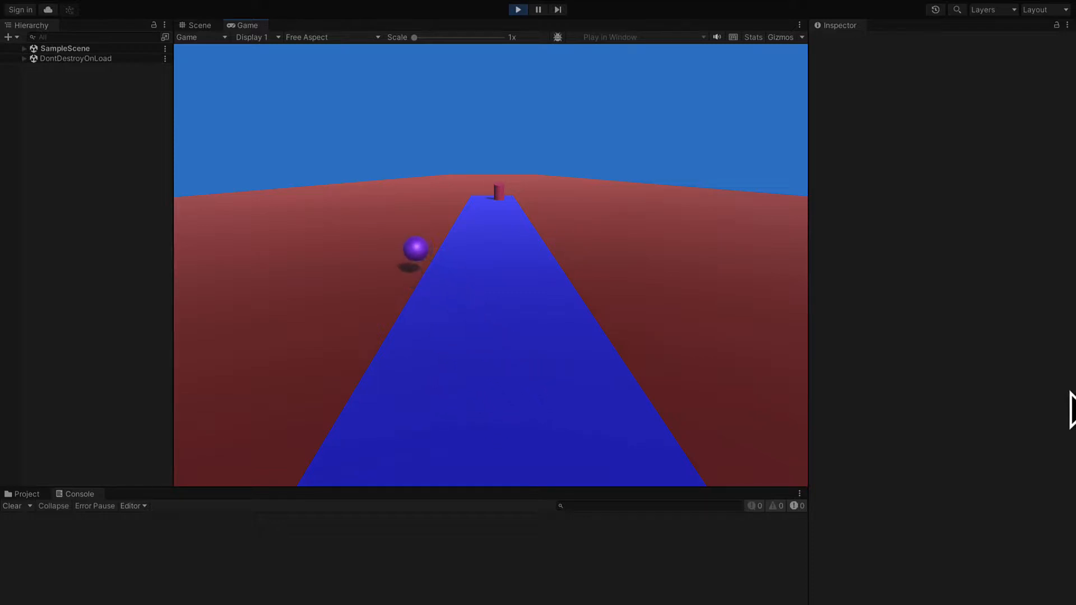
{"action": "left_click", "coordinate": [516, 9]}
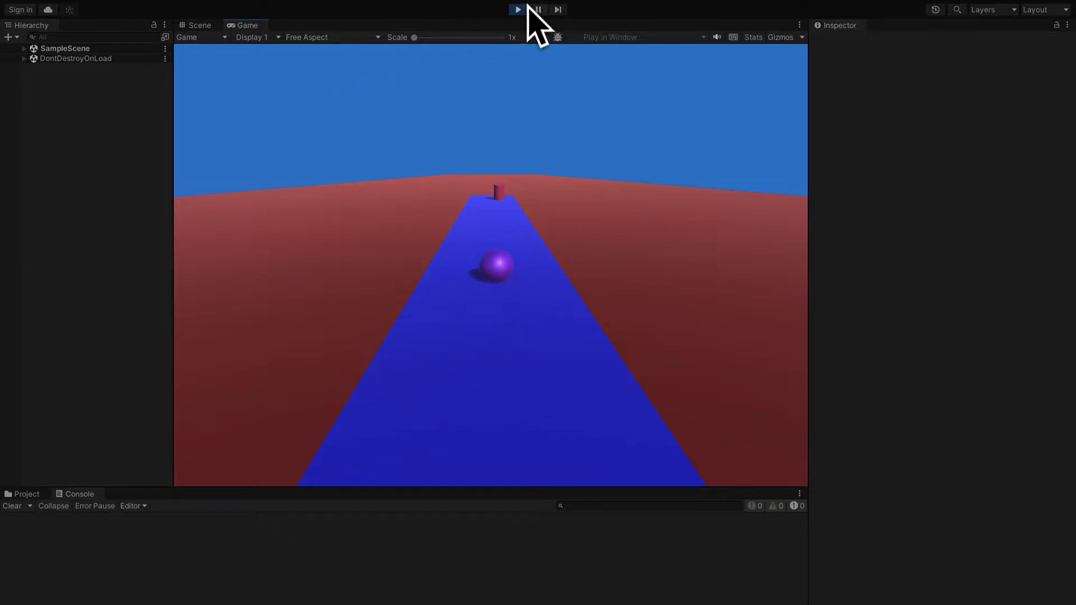
{"action": "left_click", "coordinate": [517, 9]}
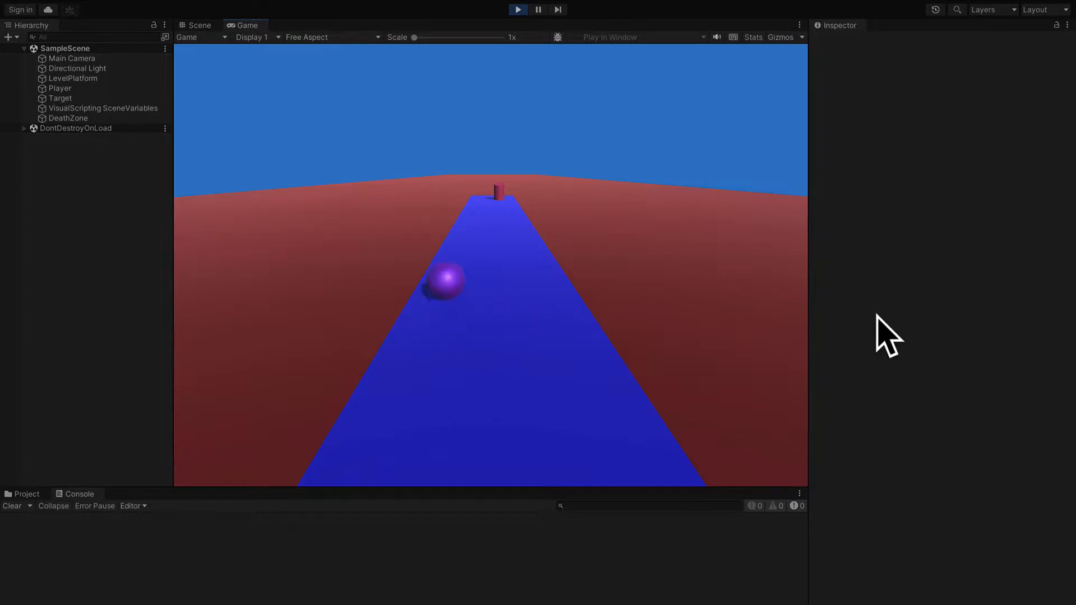
{"action": "left_click", "coordinate": [518, 9]}
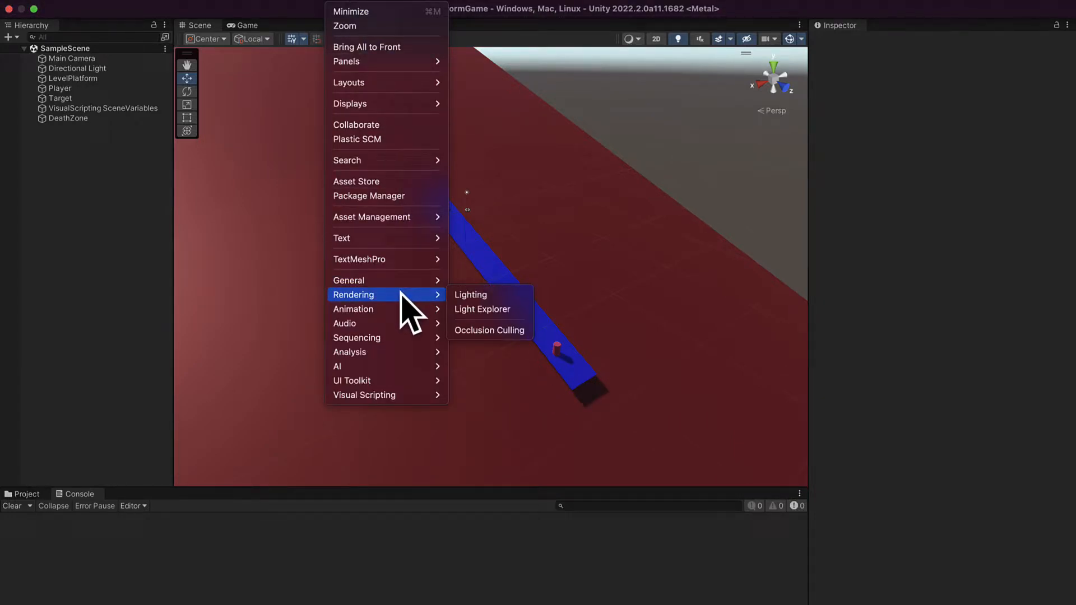
- Generate the scene lighting from the Lighting settings and close that window
{"action": "left_click", "coordinate": [470, 294]}
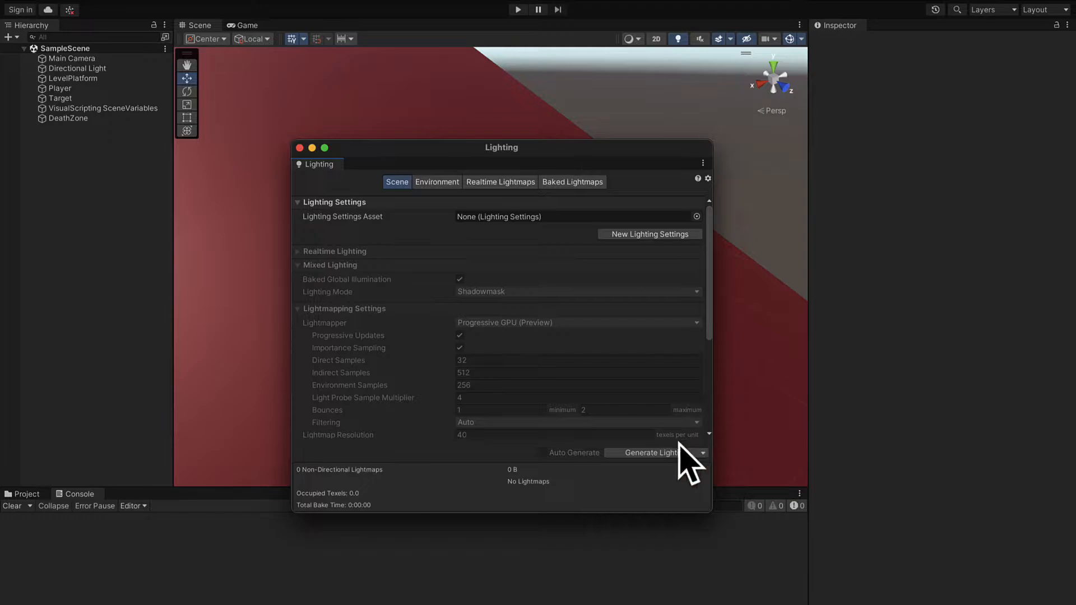
{"action": "left_click", "coordinate": [647, 452]}
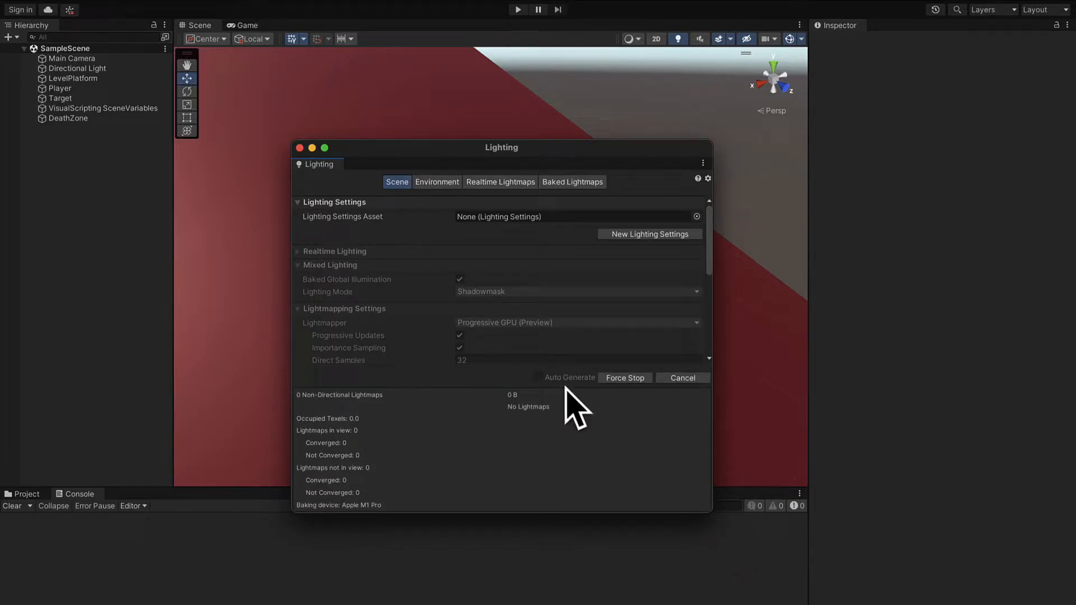
{"action": "mouse_move", "coordinate": [694, 515]}
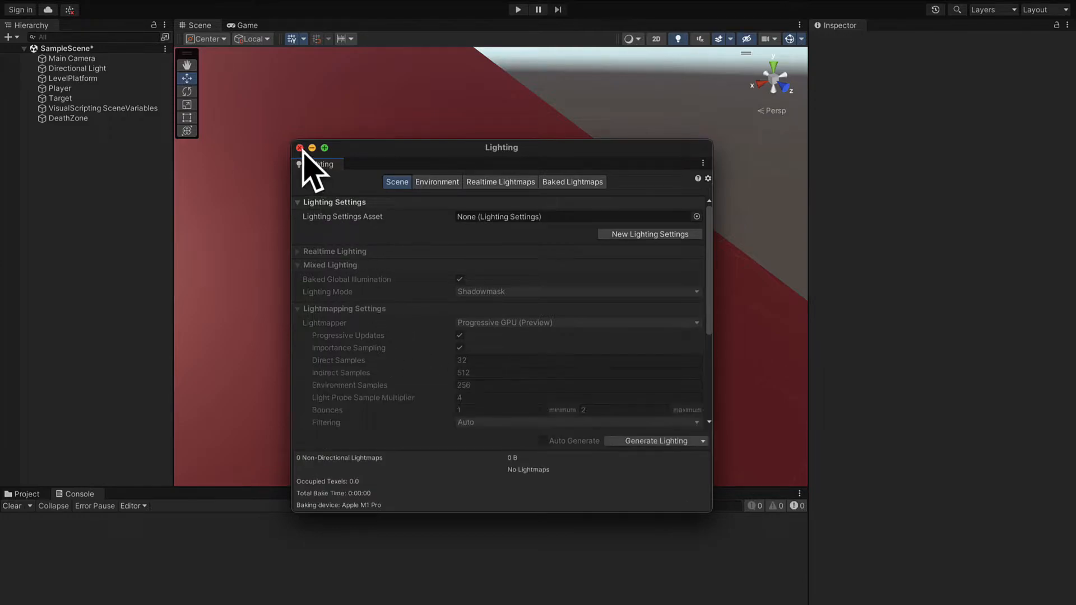
{"action": "left_click", "coordinate": [300, 148]}
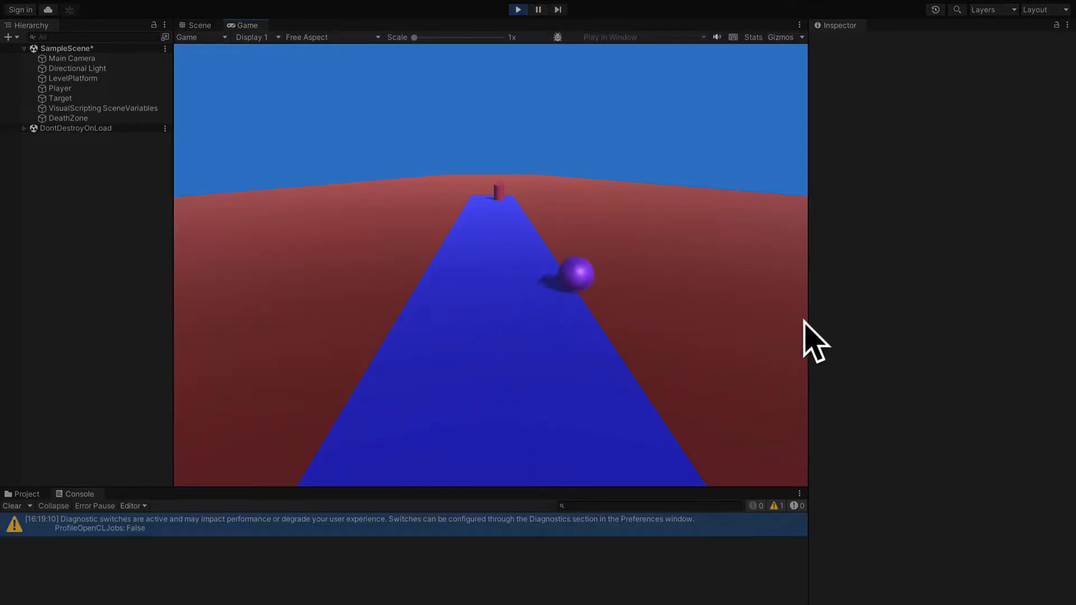
- Run a play test watching the ball roll down the blue platform
{"action": "left_click", "coordinate": [198, 25]}
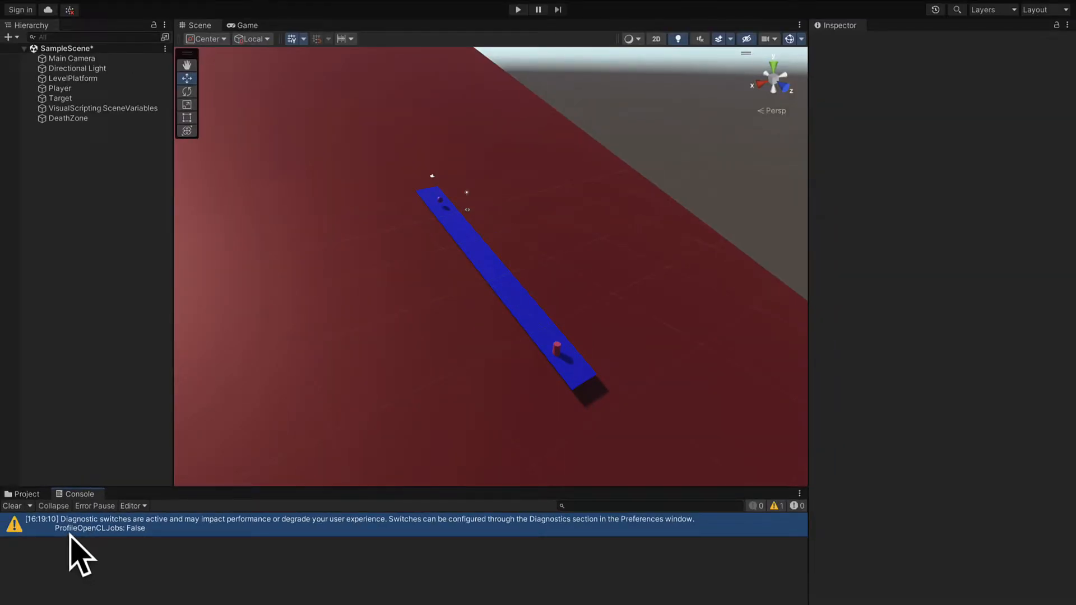
{"action": "mouse_move", "coordinate": [144, 426]}
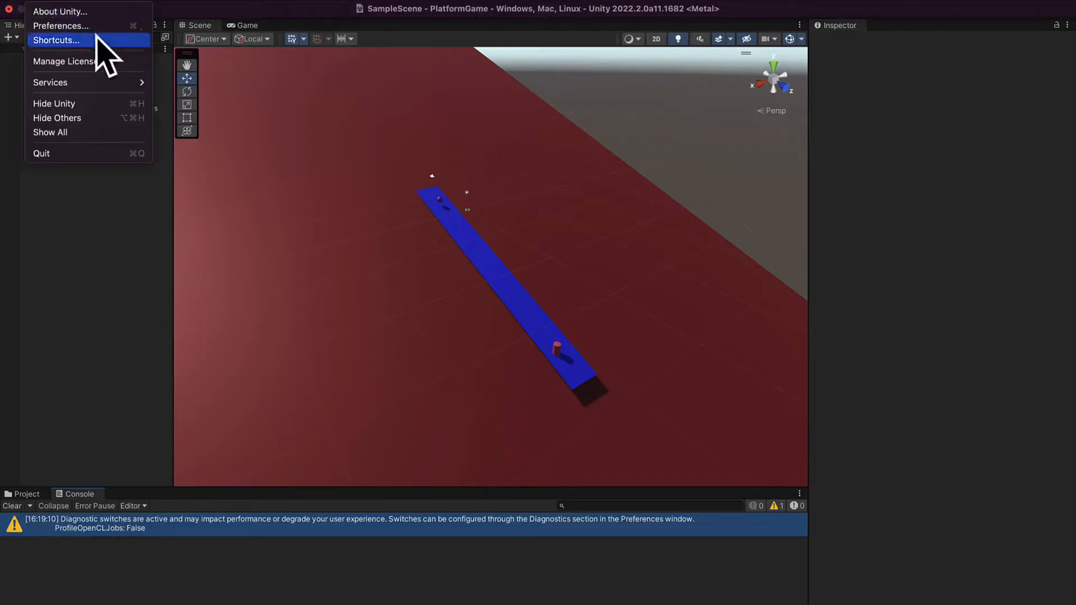
- Reset the ProfileOpenCLJobs diagnostic switch in Preferences, then play-test to confirm no warnings
{"action": "left_click", "coordinate": [62, 25]}
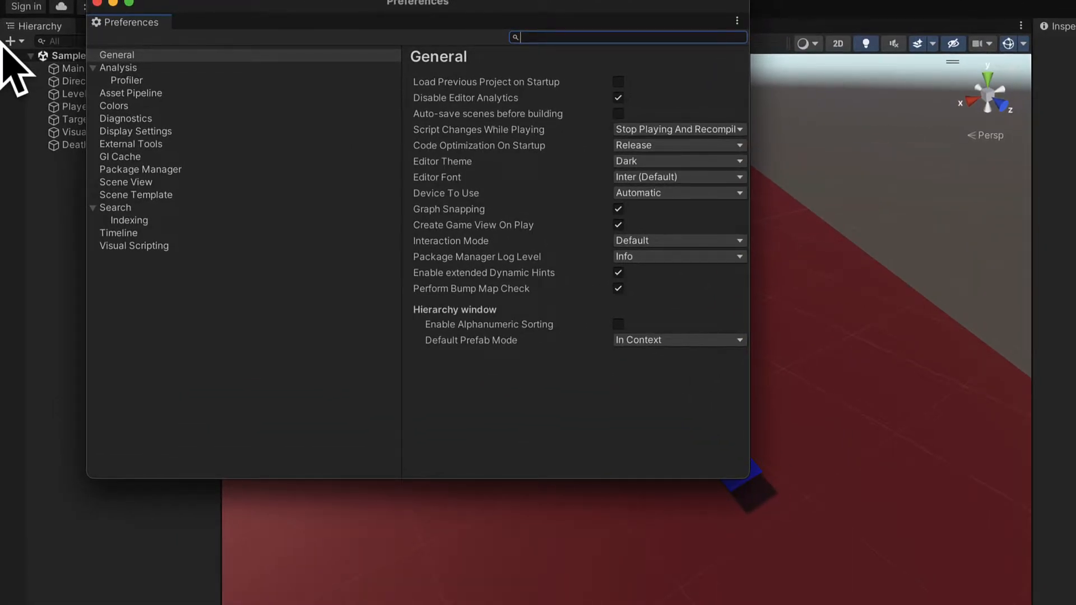
{"action": "left_click", "coordinate": [126, 119]}
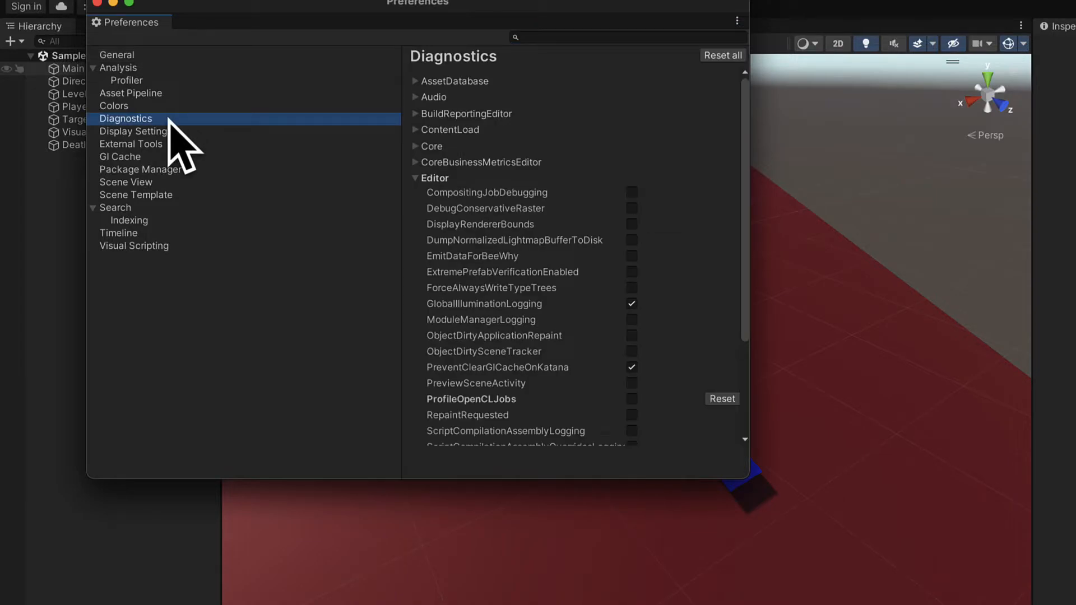
{"action": "mouse_move", "coordinate": [497, 206]}
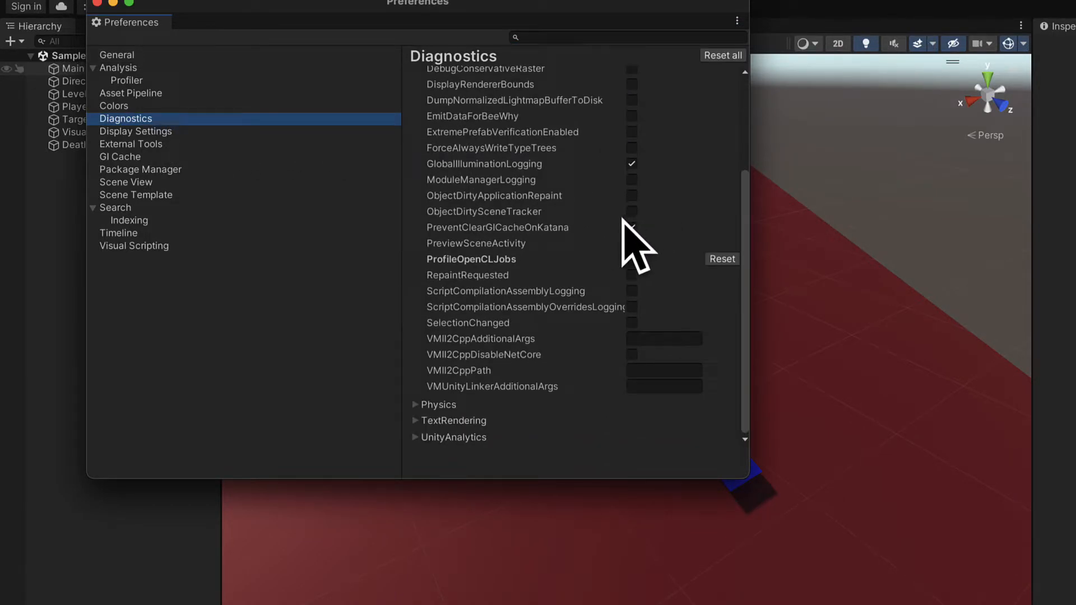
{"action": "left_click", "coordinate": [630, 227]}
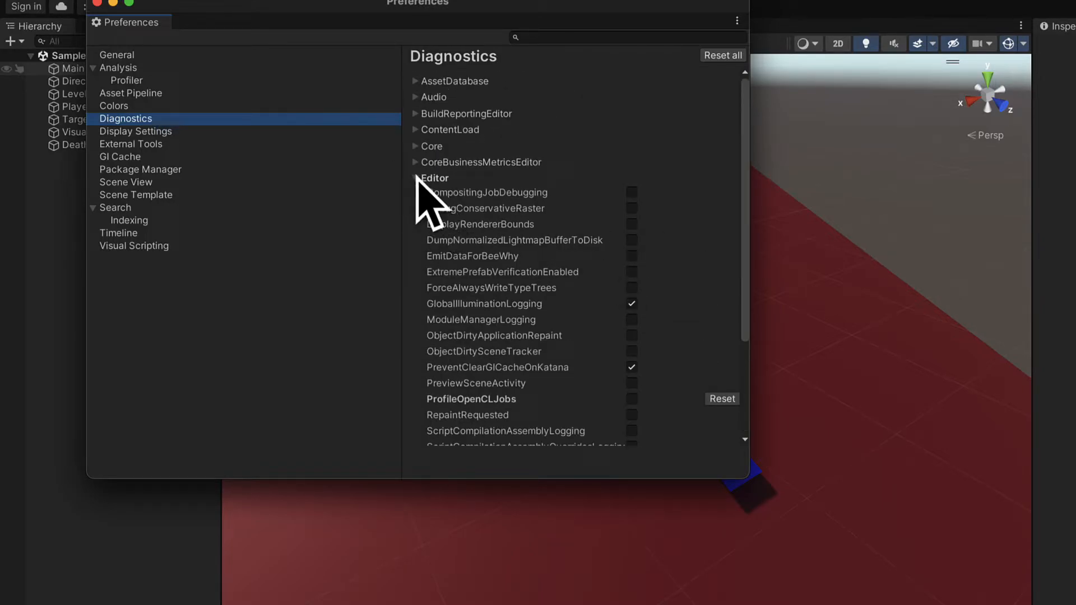
{"action": "left_click", "coordinate": [416, 178]}
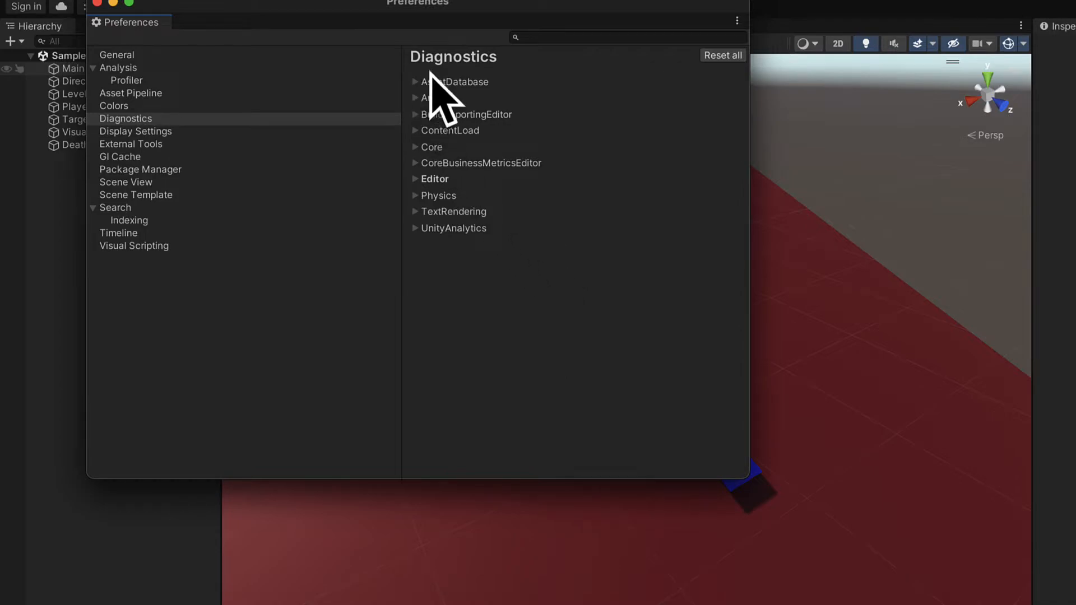
{"action": "left_click", "coordinate": [722, 55]}
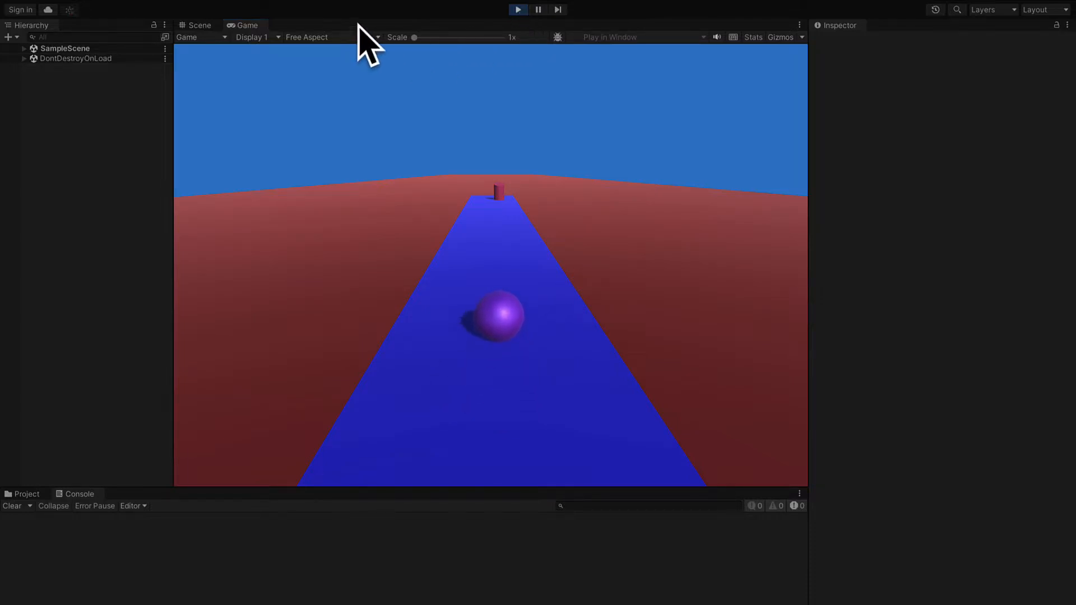
{"action": "left_click", "coordinate": [198, 26]}
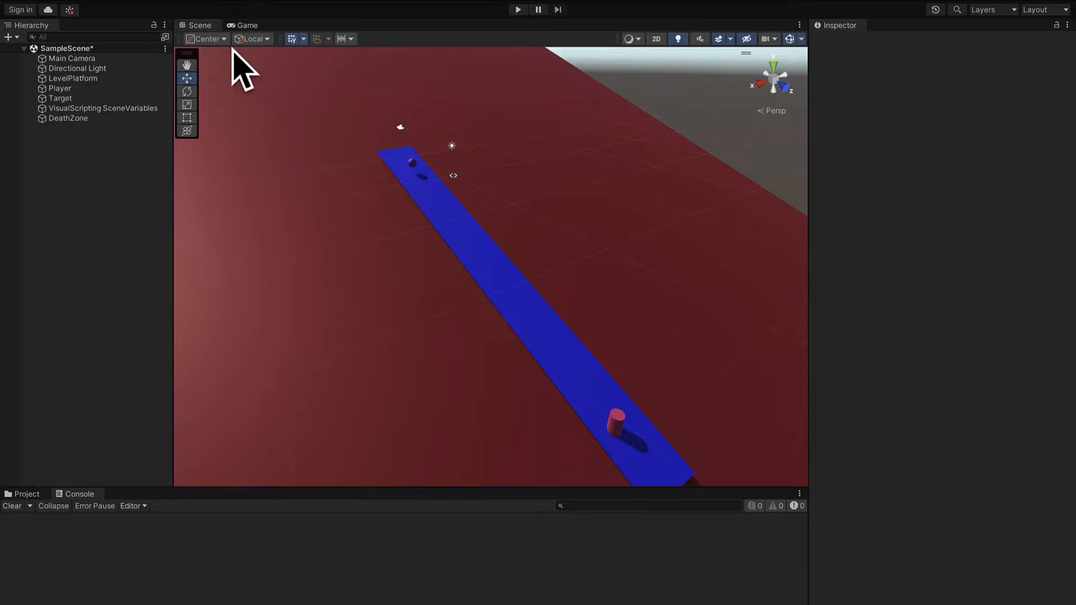
- Make the DeathZone Mesh Collider a convex trigger and set its scale Y to 0.05
{"action": "left_click", "coordinate": [68, 118]}
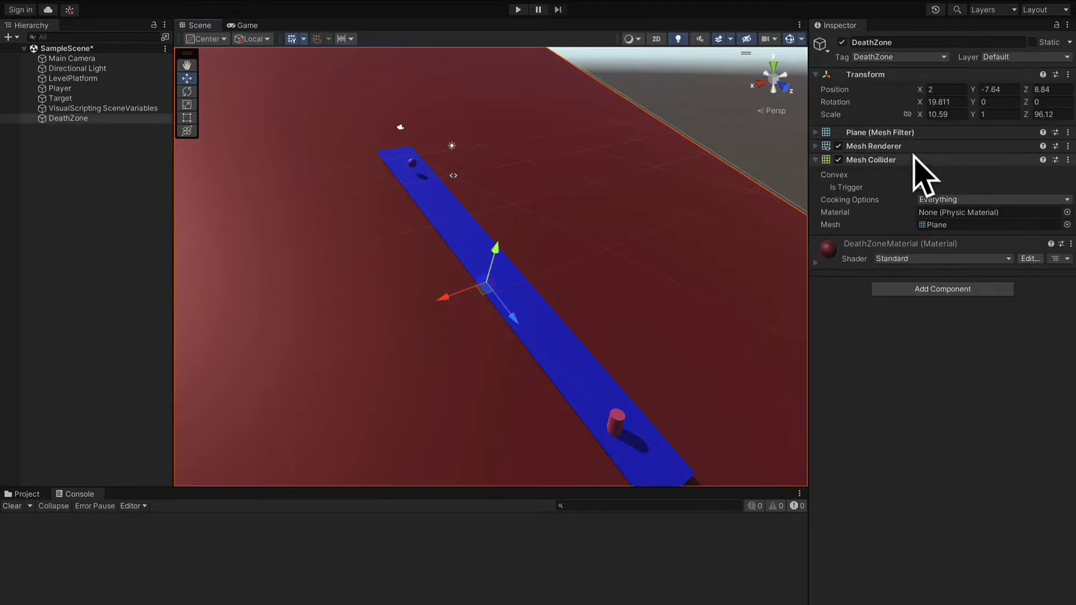
{"action": "left_click", "coordinate": [920, 174]}
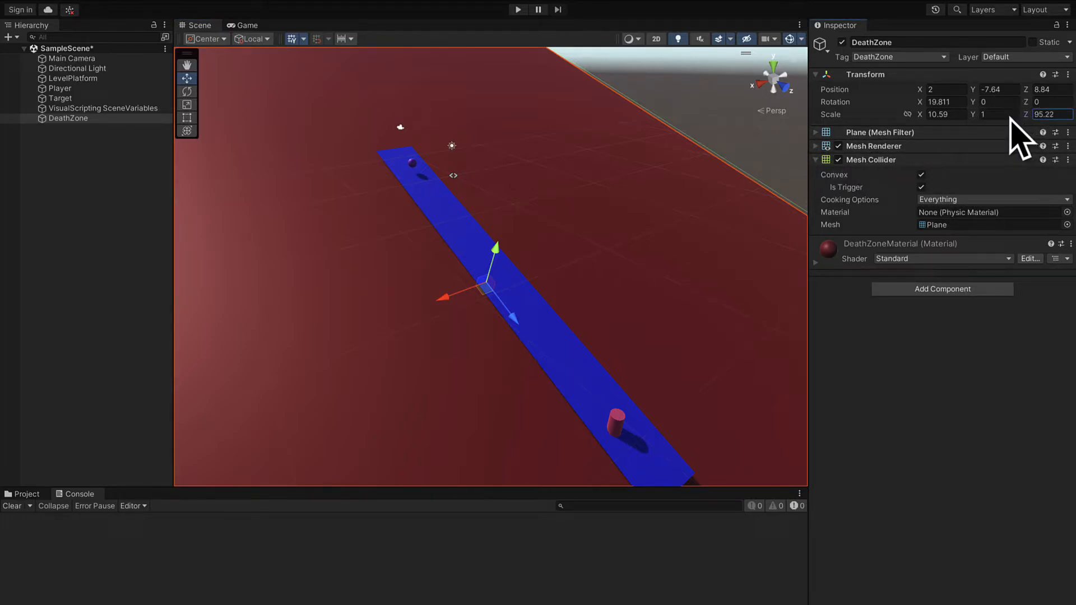
{"action": "left_click_drag", "start_coordinate": [1038, 114], "coordinate": [740, 131]}
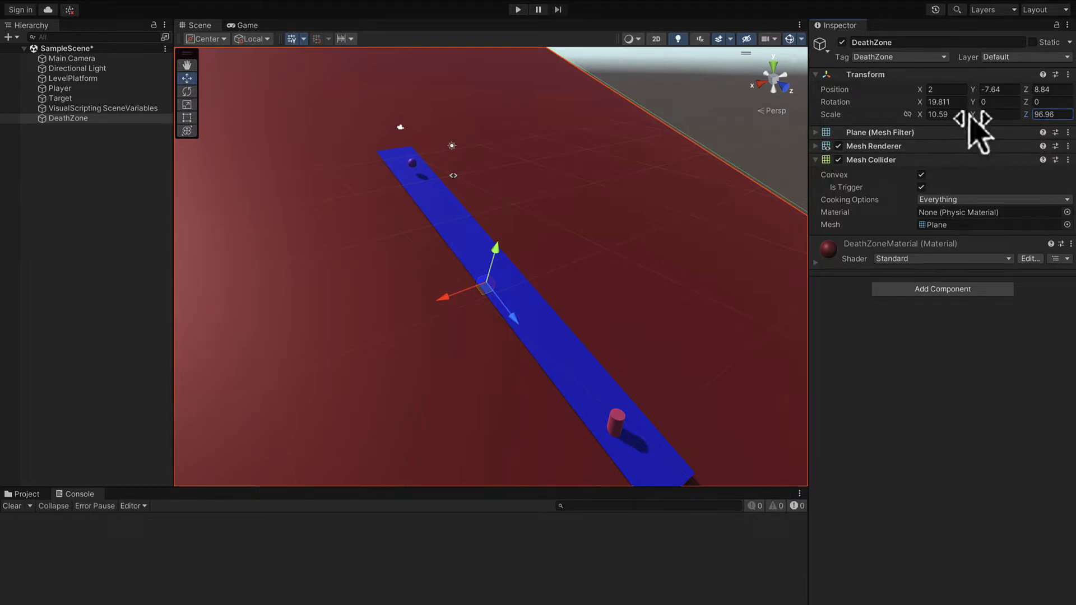
{"action": "type", "text": "-1.5"}
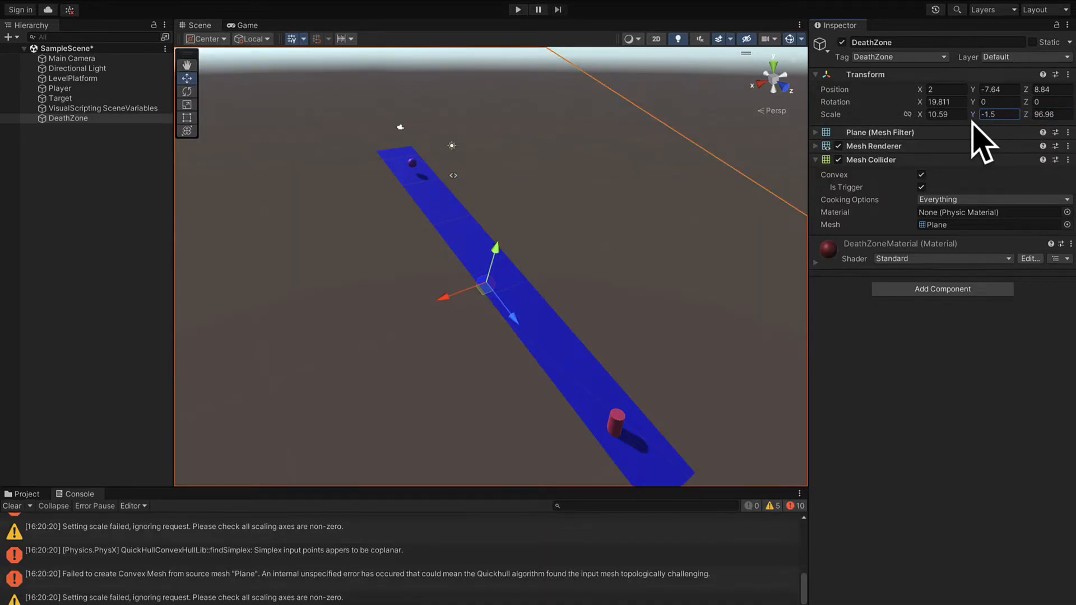
{"action": "left_click", "coordinate": [994, 114]}
{"action": "type", "text": "0.05"}
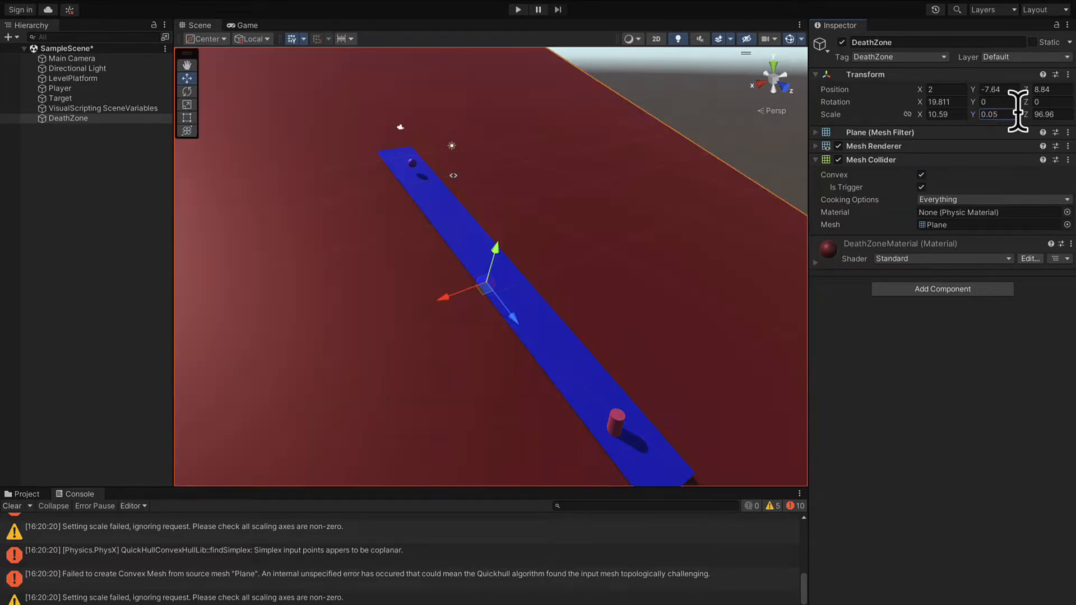
{"action": "left_click", "coordinate": [517, 9]}
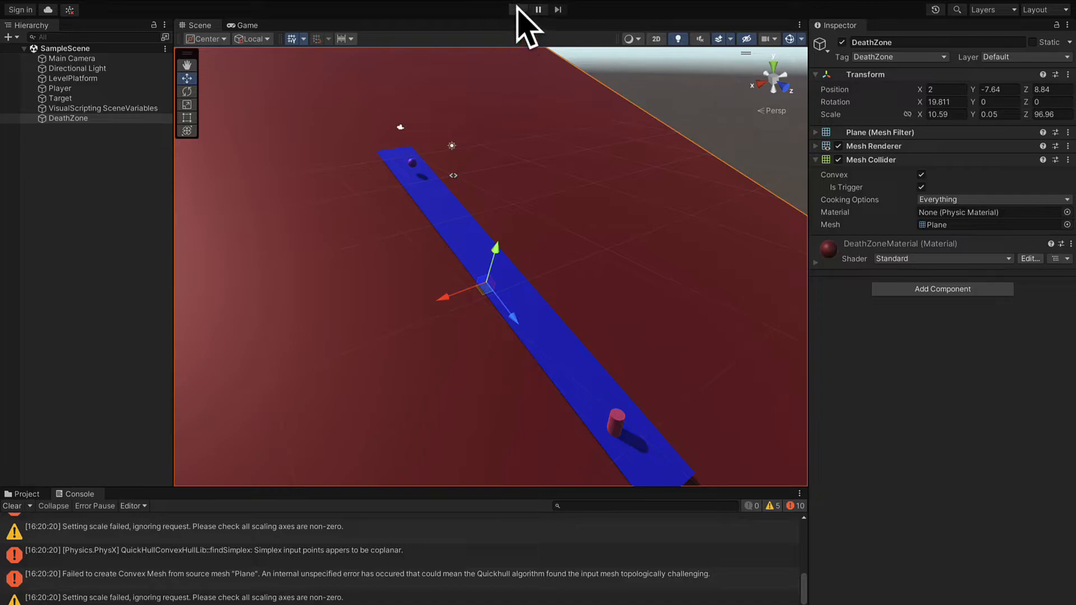
- Play-test rolling the ball off the platform onto the convex DeathZone, then stop
{"action": "left_click", "coordinate": [517, 9]}
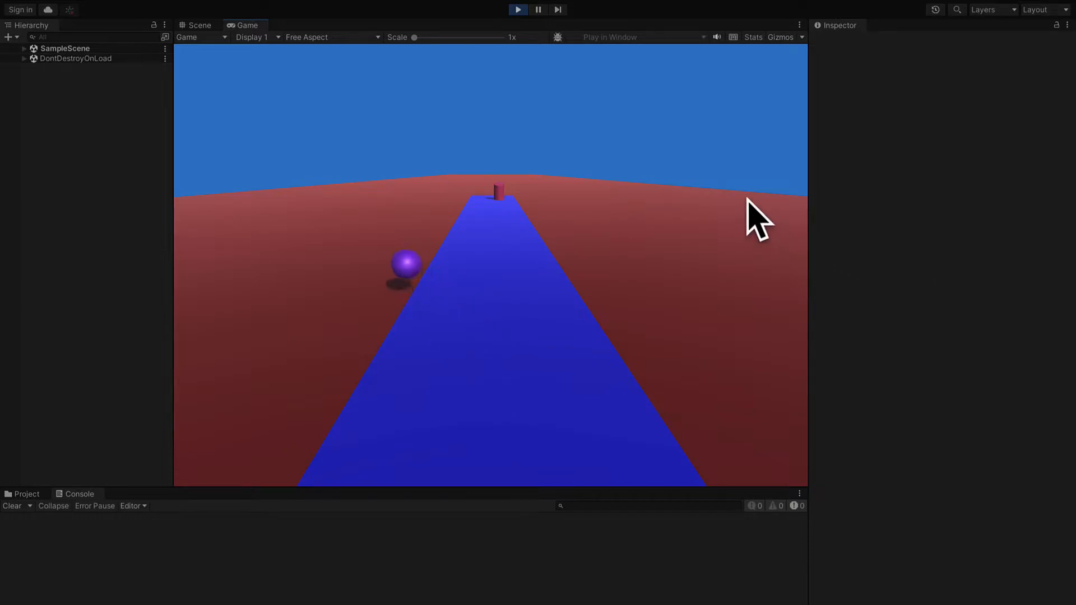
{"action": "left_click", "coordinate": [199, 25]}
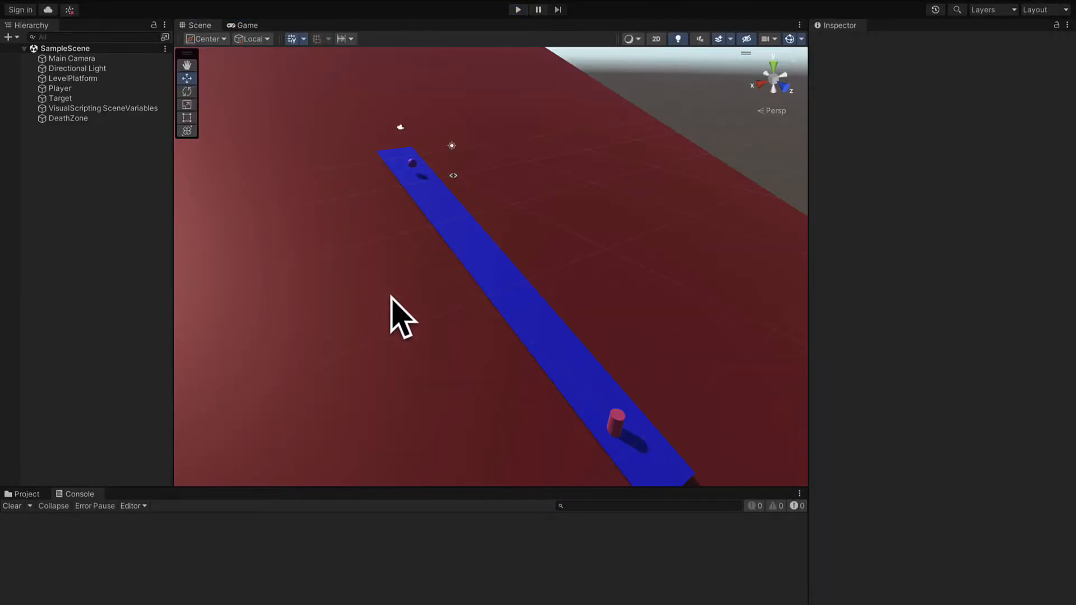
- Check DeathZone's collider and transform in the Inspector, then select Player
{"action": "left_click", "coordinate": [68, 119]}
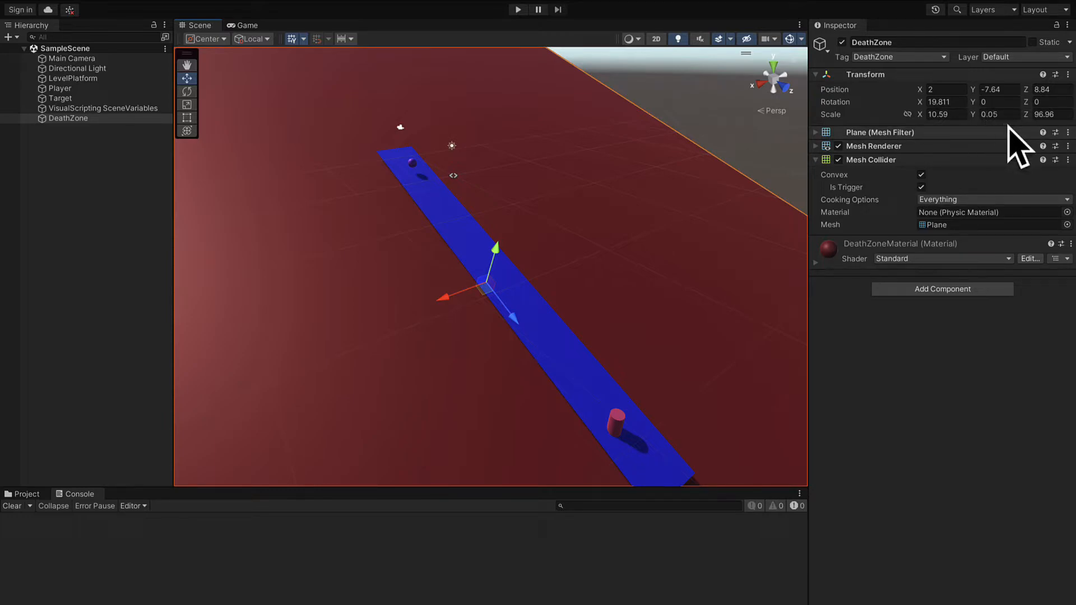
{"action": "mouse_move", "coordinate": [1016, 140]}
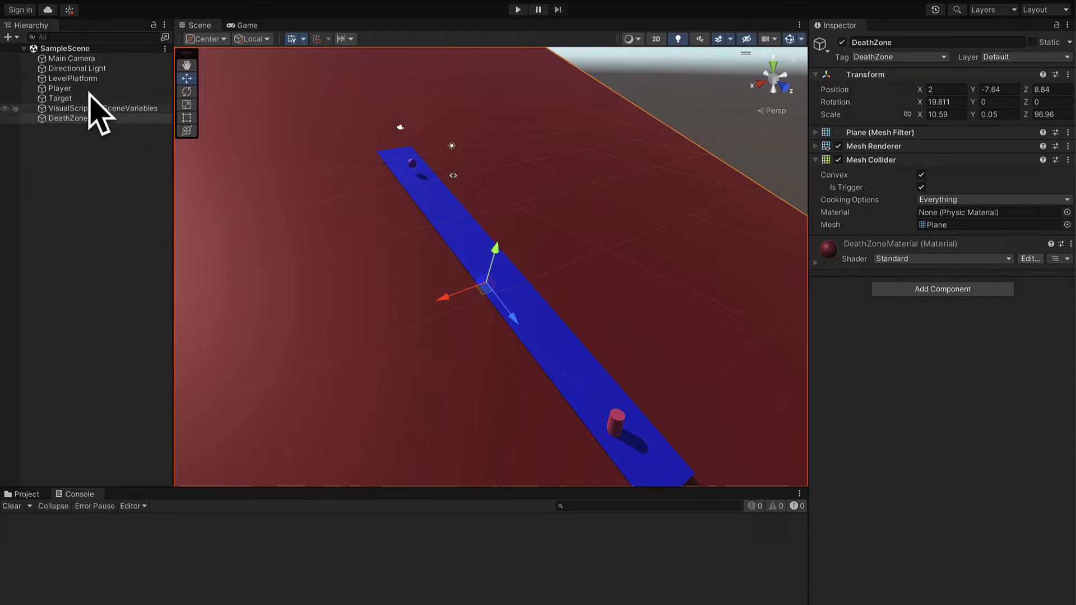
{"action": "left_click", "coordinate": [58, 88]}
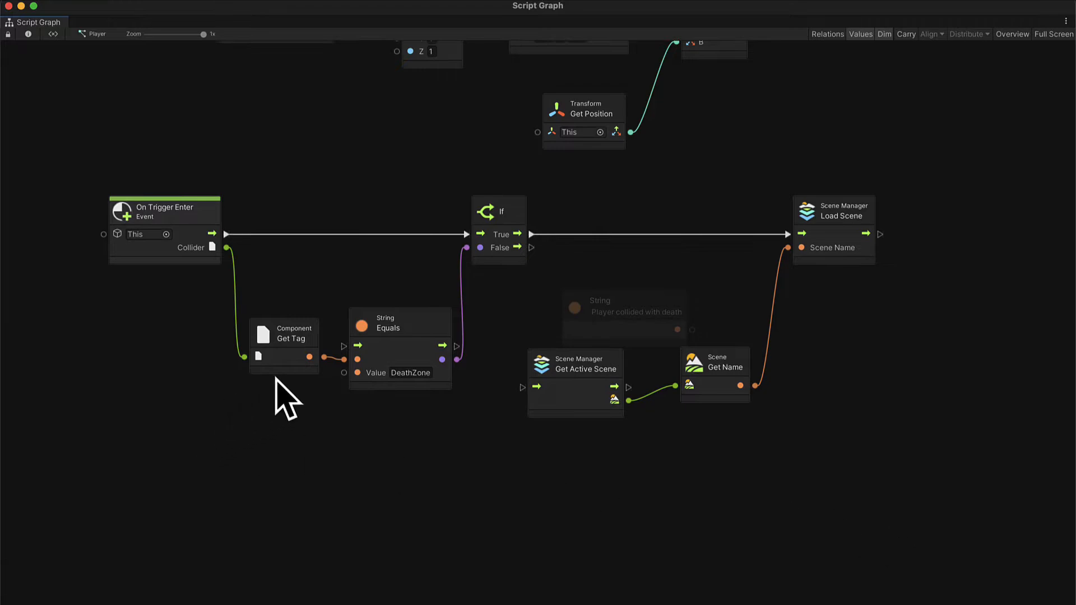
{"action": "mouse_move", "coordinate": [408, 364]}
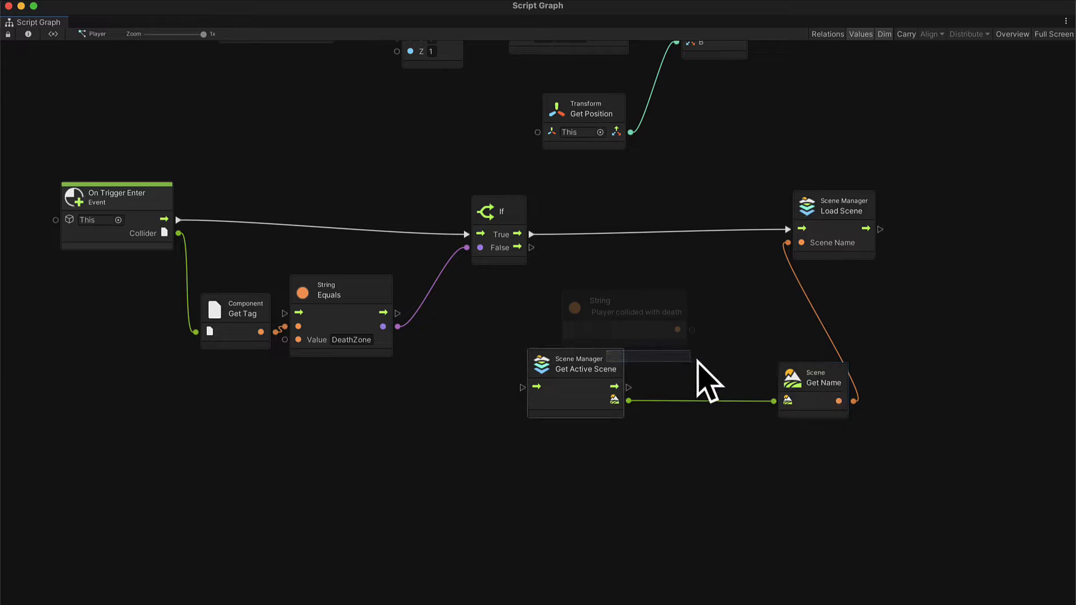
- Drag Get Active Scene lower right and spread the scene-reload nodes apart
{"action": "left_click_drag", "start_coordinate": [575, 364], "coordinate": [682, 382]}
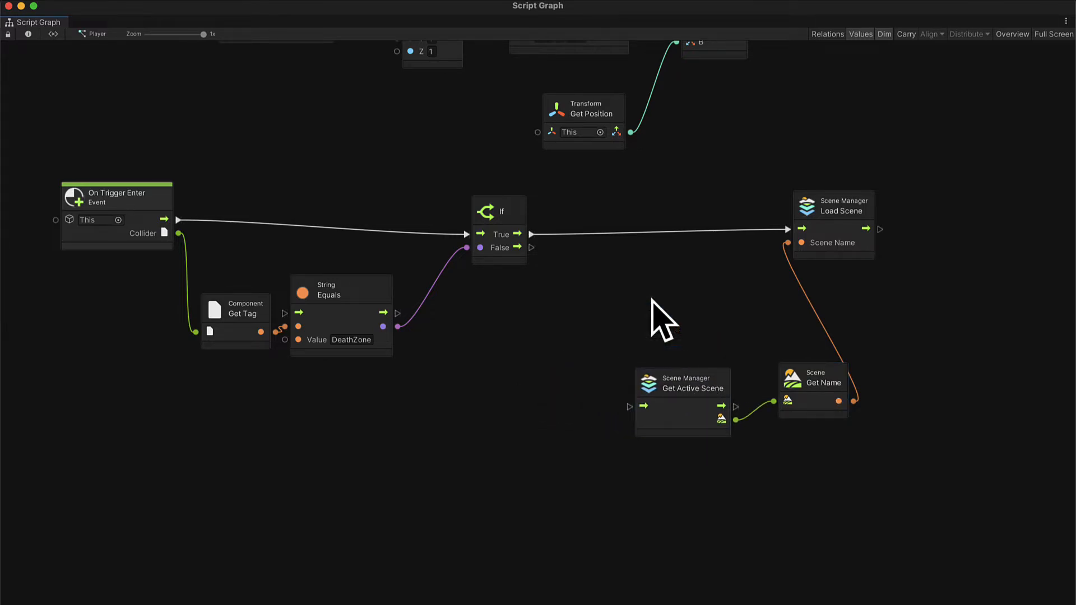
{"action": "left_click_drag", "start_coordinate": [834, 211], "coordinate": [904, 211]}
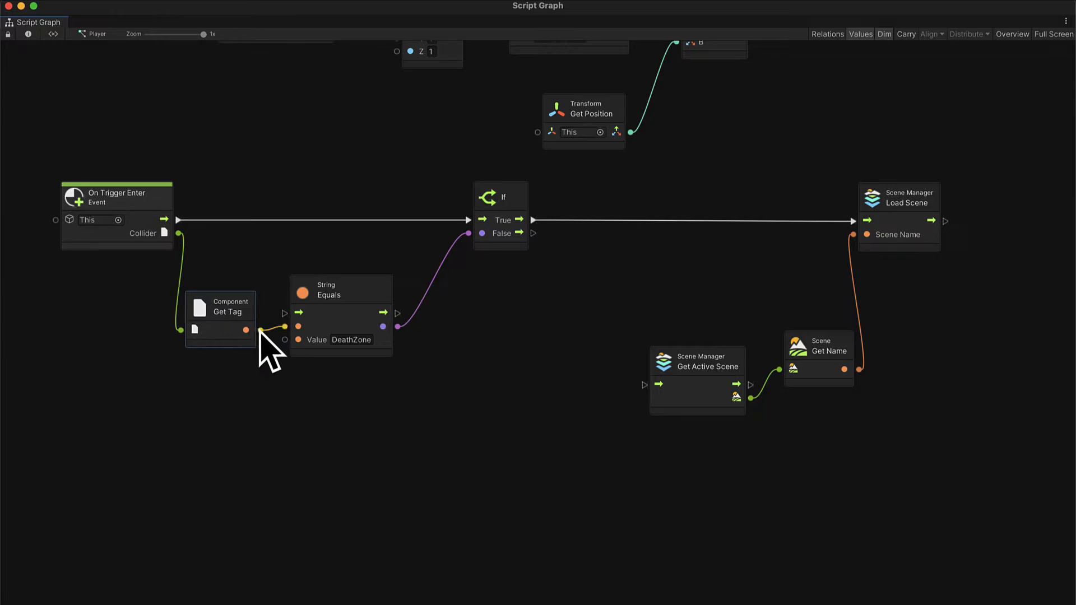
- Add an Equals node fed from Get Tag's output, comparing against "Target"
{"action": "left_click_drag", "start_coordinate": [261, 330], "coordinate": [302, 456]}
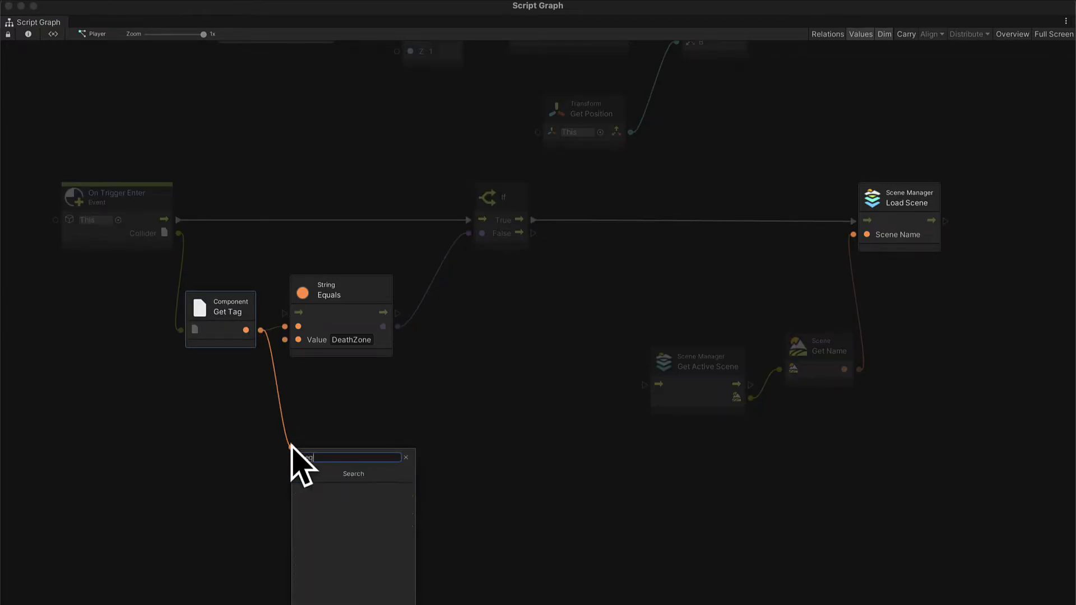
{"action": "type", "text": "Equals"}
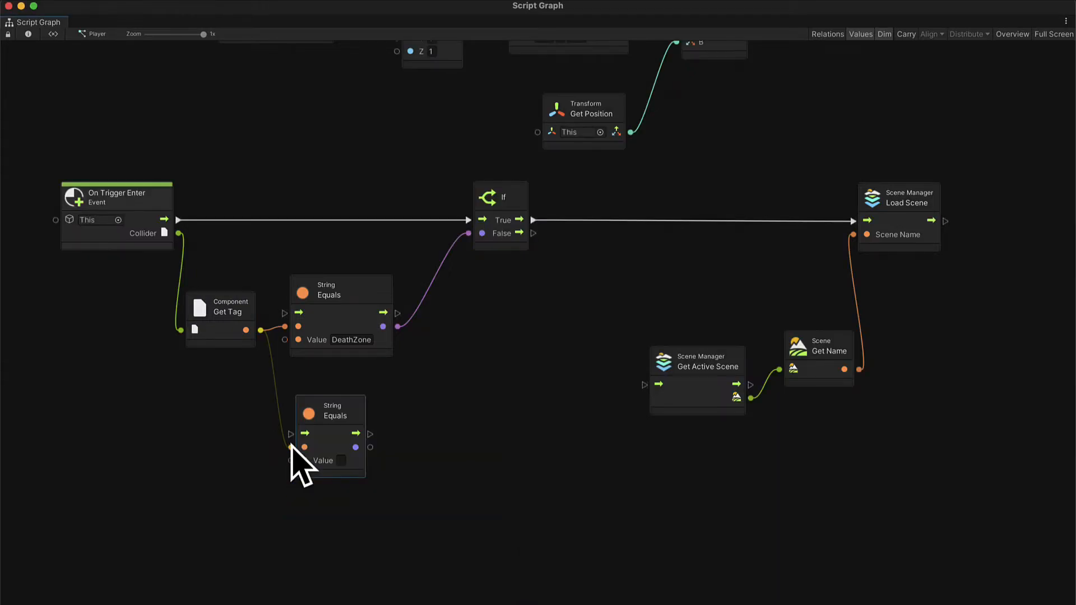
{"action": "left_click", "coordinate": [342, 460]}
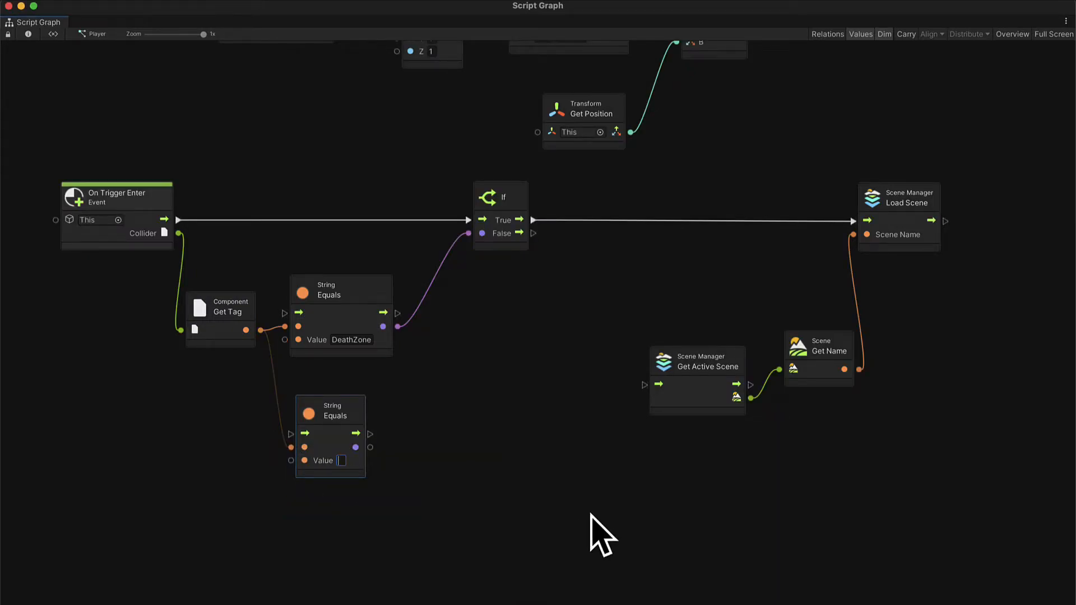
{"action": "type", "text": "Target"}
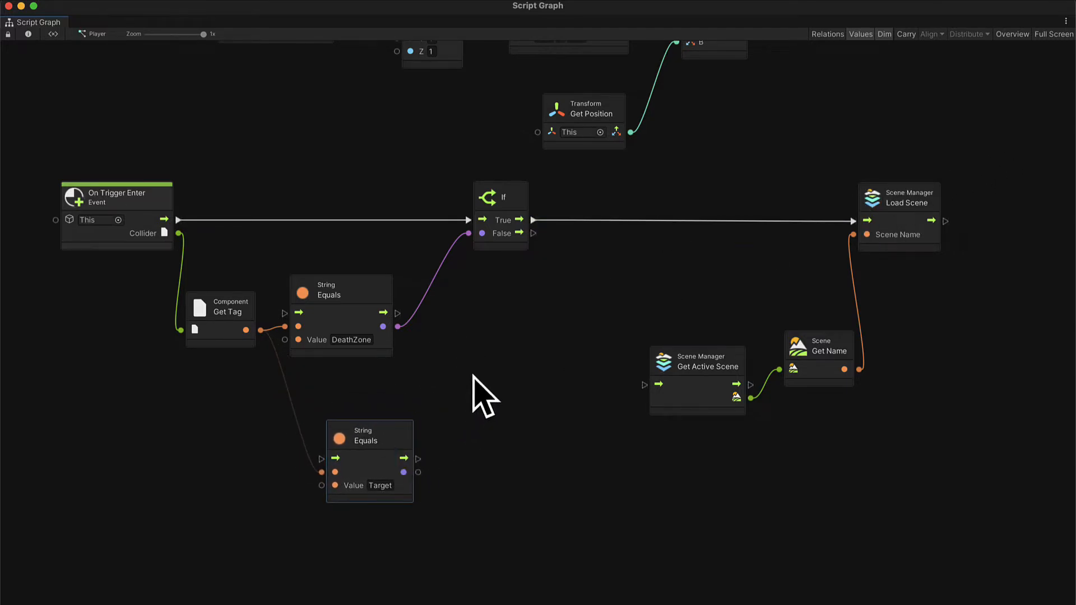
{"action": "mouse_move", "coordinate": [457, 281]}
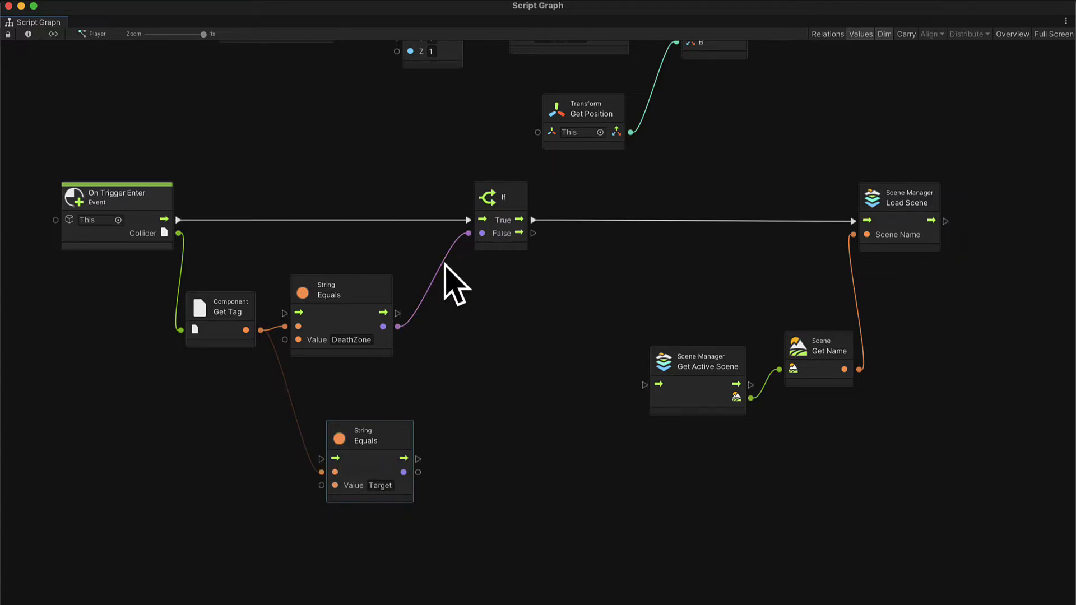
- Reposition the DeathZone comparison node and wire a second If off the first If's False branch
{"action": "left_click_drag", "start_coordinate": [341, 285], "coordinate": [356, 279]}
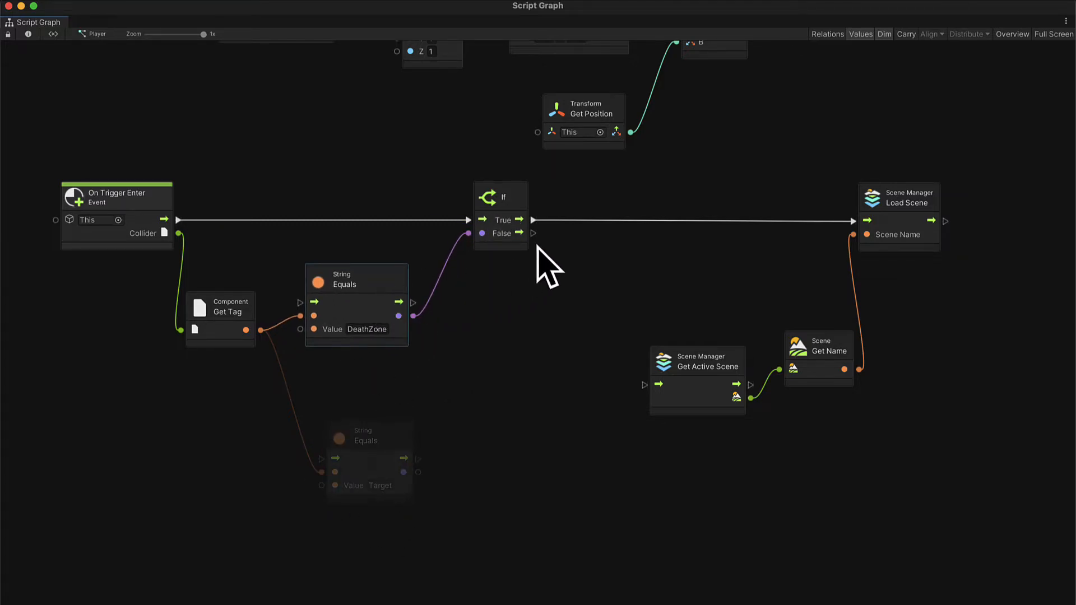
{"action": "mouse_move", "coordinate": [542, 247]}
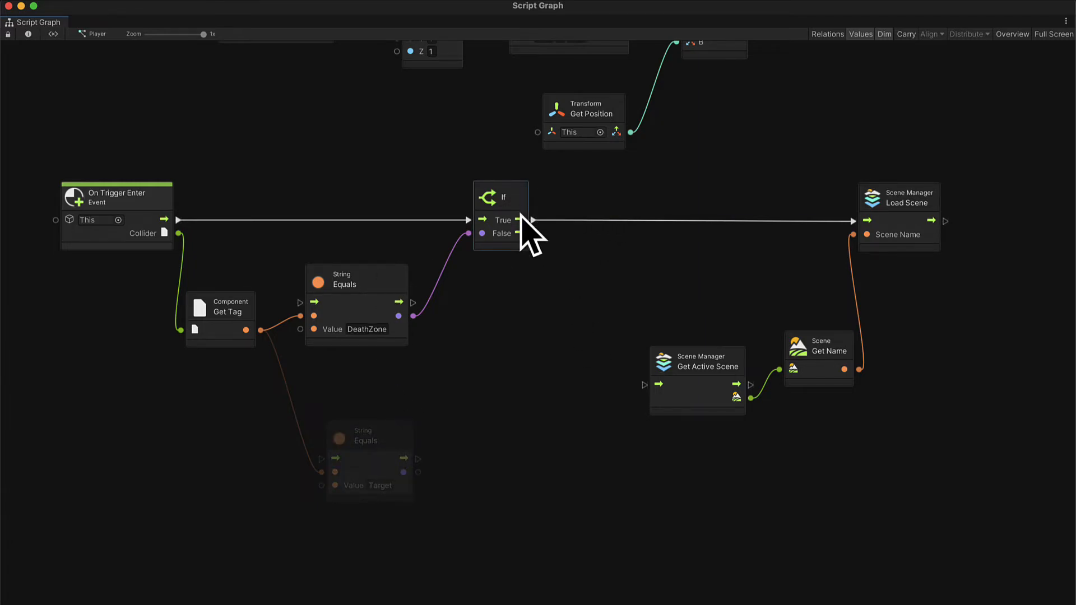
{"action": "mouse_move", "coordinate": [507, 264]}
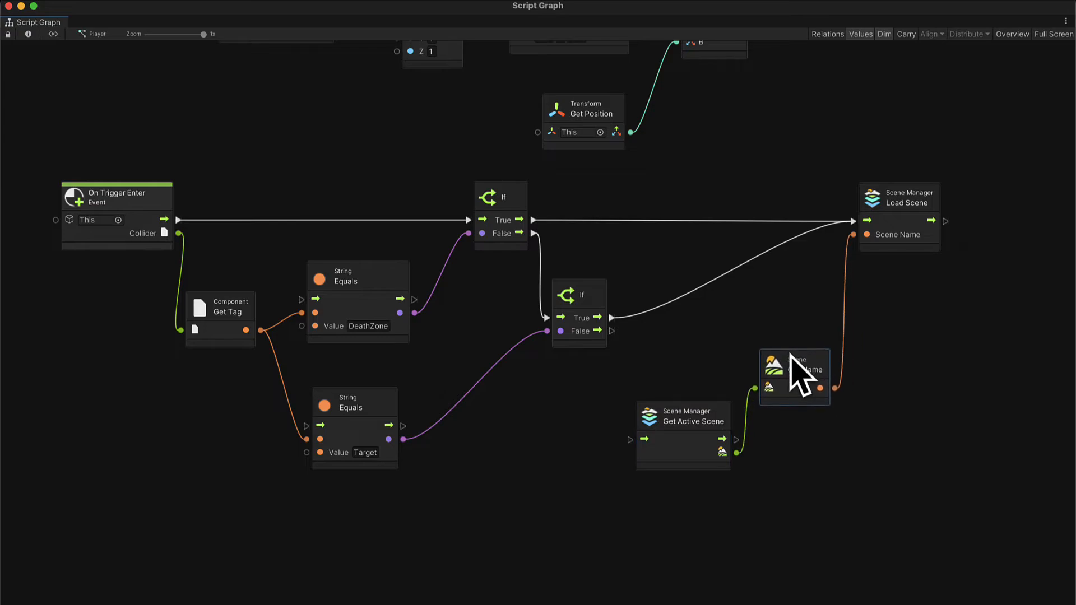
{"action": "mouse_move", "coordinate": [555, 196]}
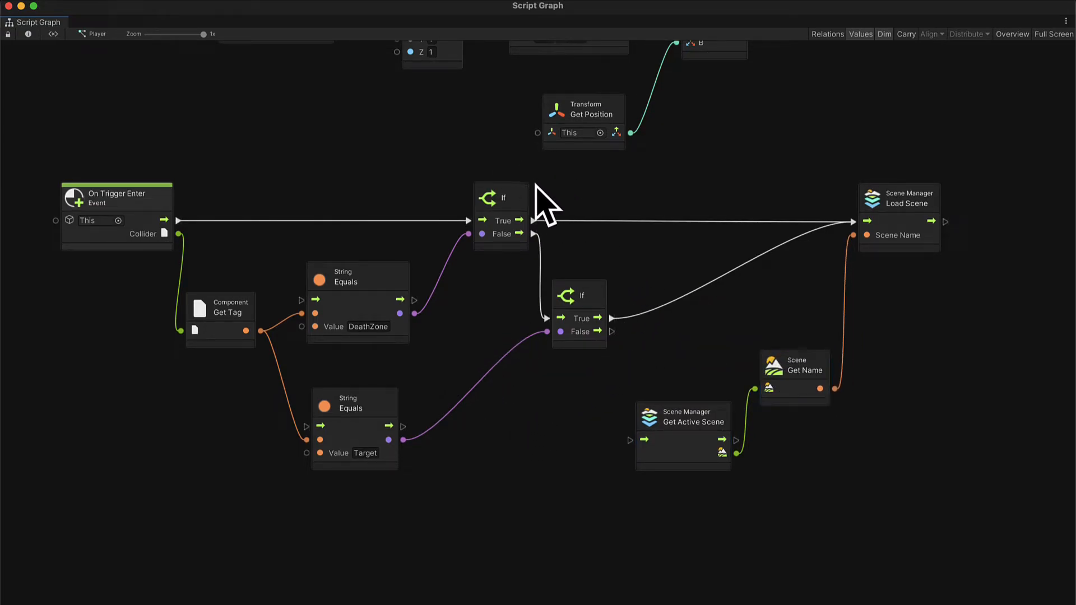
{"action": "left_click", "coordinate": [501, 198]}
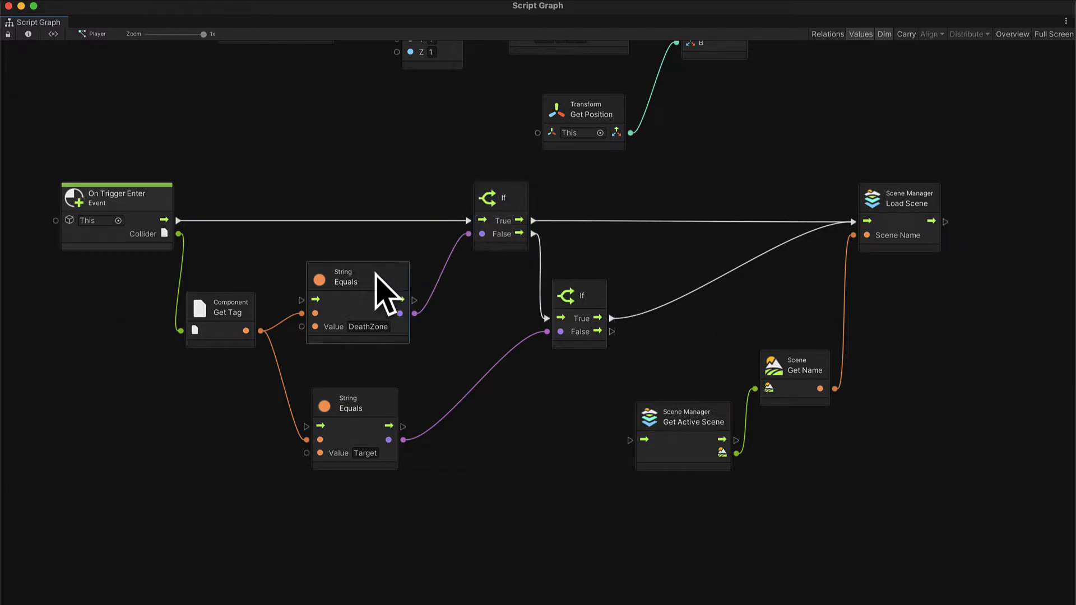
{"action": "mouse_move", "coordinate": [865, 223]}
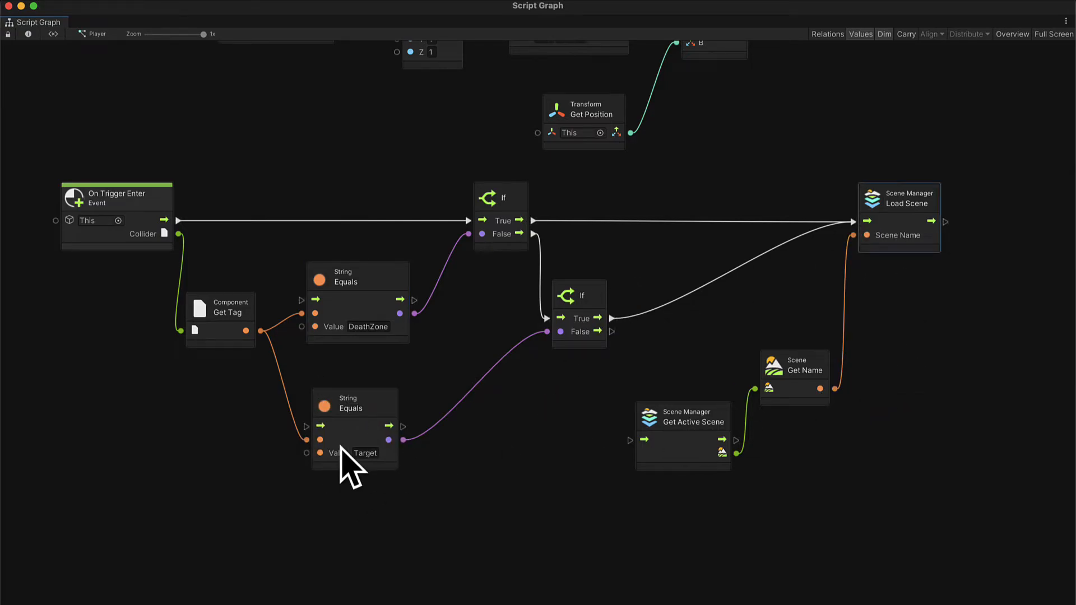
{"action": "mouse_move", "coordinate": [364, 384]}
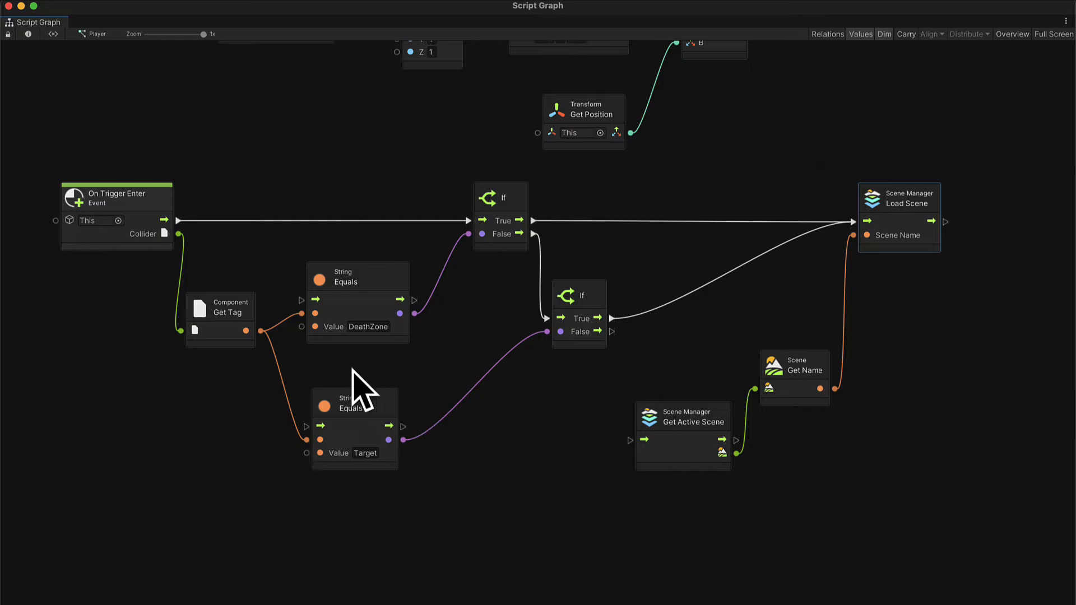
{"action": "mouse_move", "coordinate": [604, 302]}
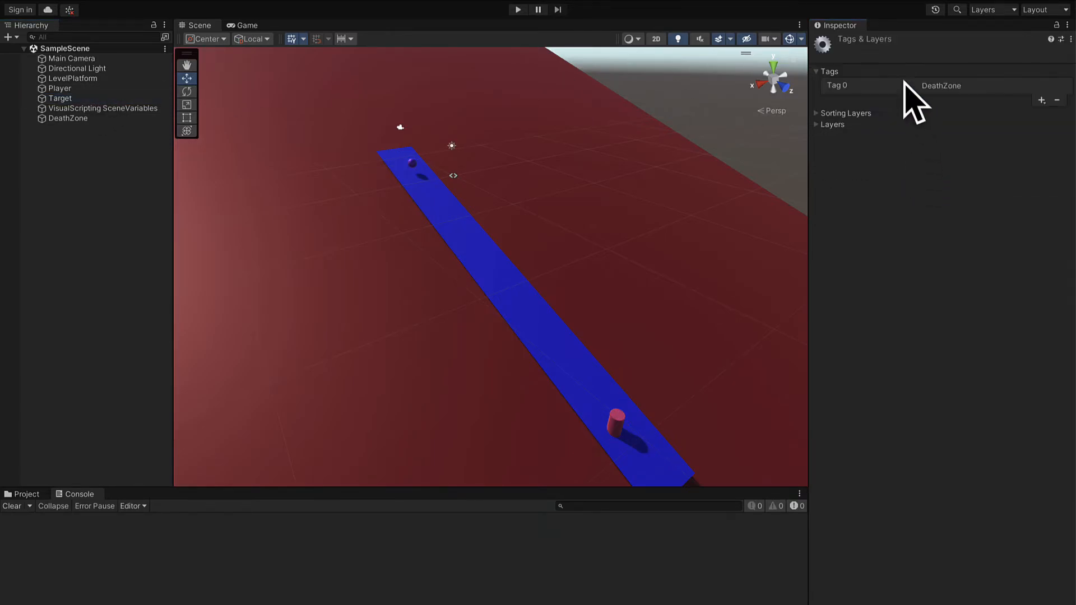
- Add a "Target" tag and assign it to the Target object's Tag dropdown
{"action": "type", "text": "Target"}
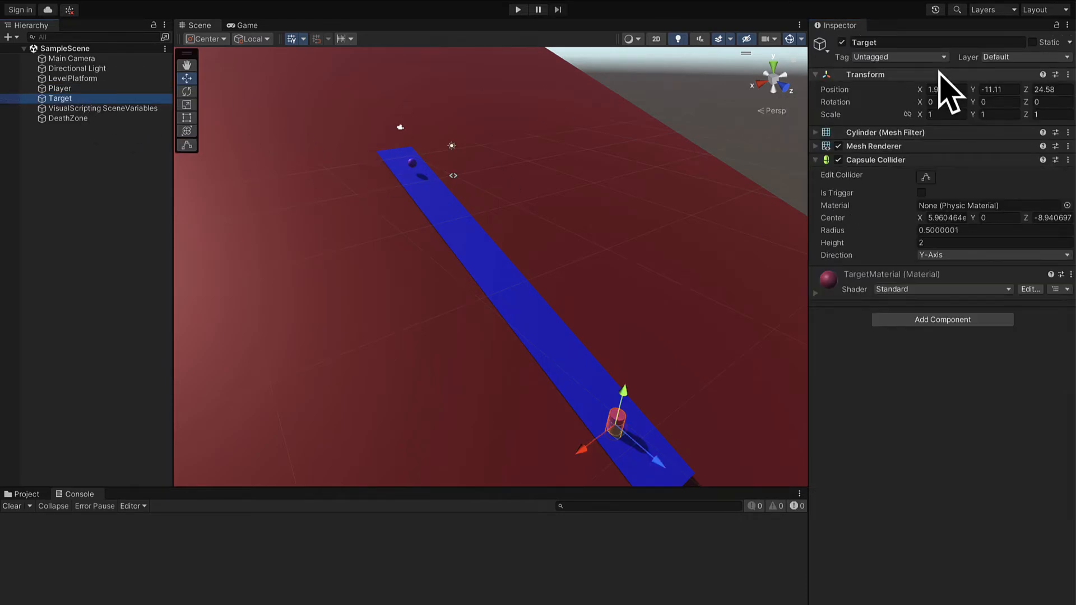
{"action": "left_click", "coordinate": [899, 57]}
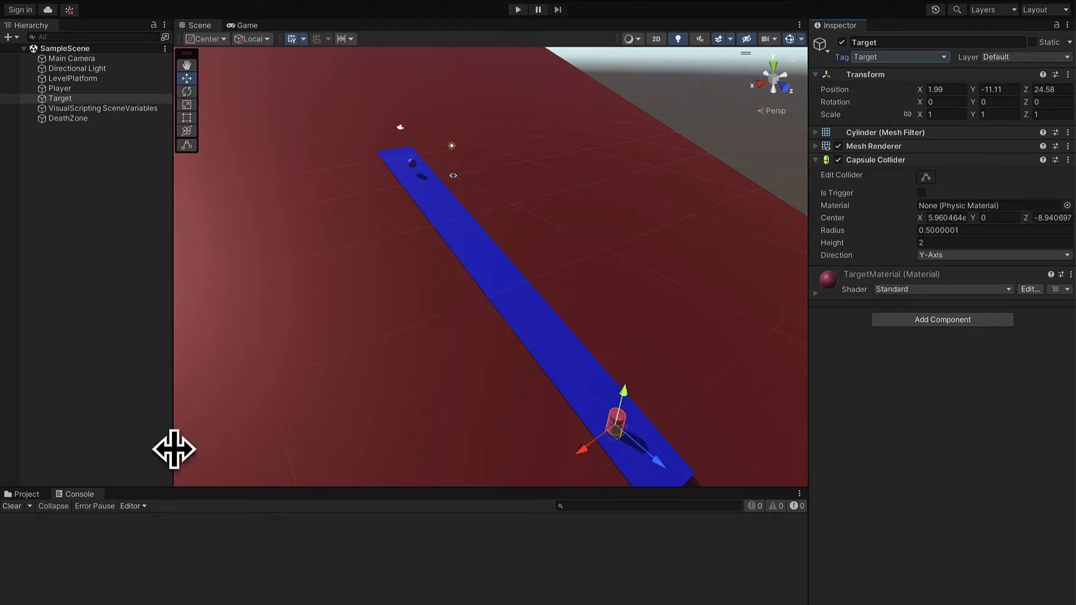
{"action": "left_click", "coordinate": [60, 98]}
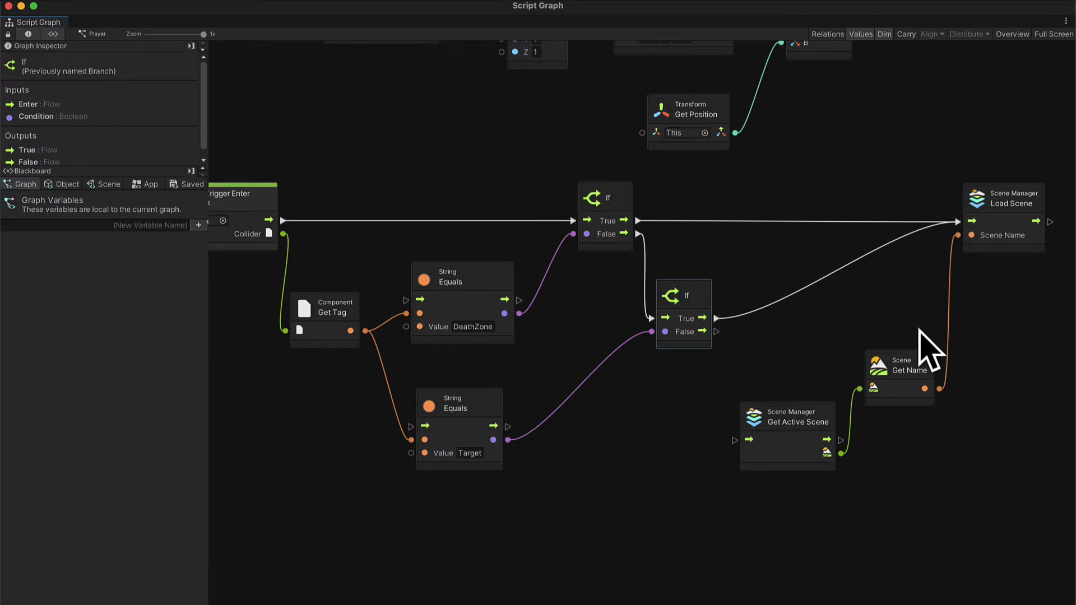
{"action": "mouse_move", "coordinate": [17, 24]}
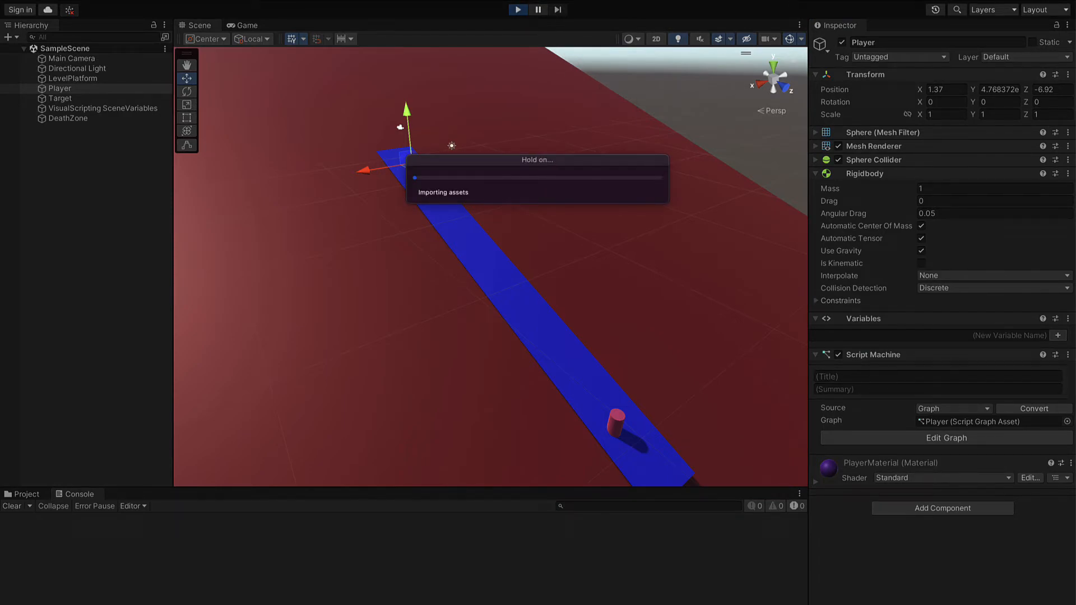
- Run the game to watch the ball with the new Target check, then stop it
{"action": "left_click", "coordinate": [517, 9]}
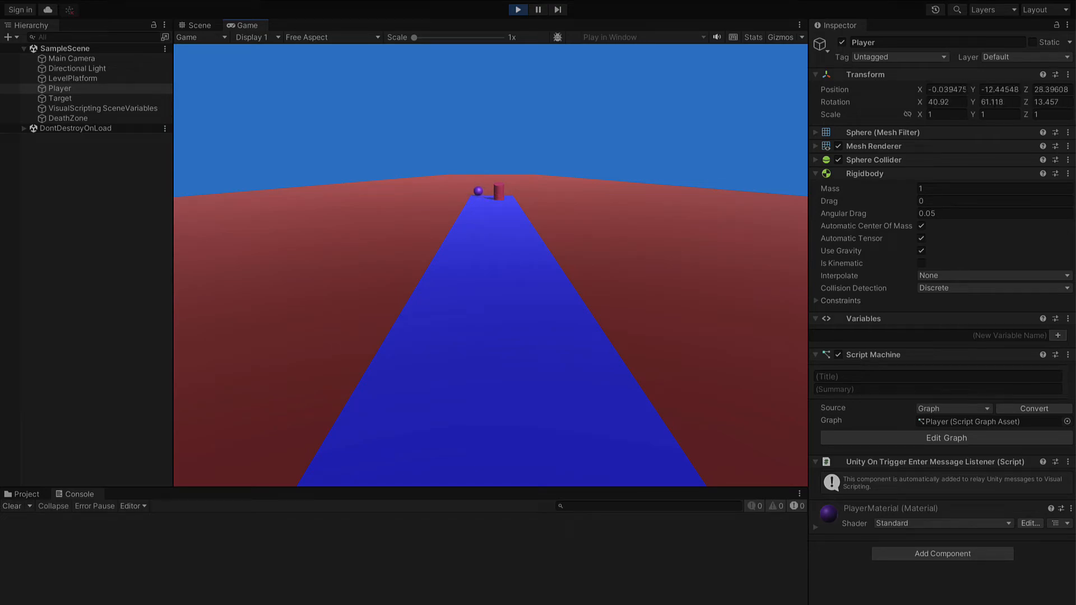
{"action": "left_click", "coordinate": [517, 9]}
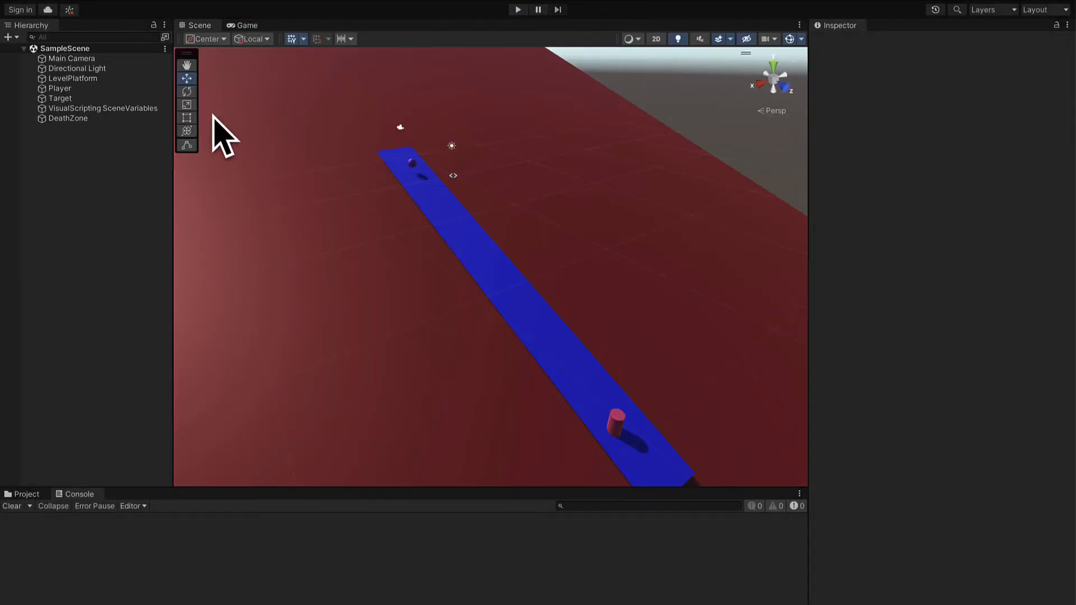
- Compare the Player and DeathZone colliders, then mark Target's Capsule Collider as trigger
{"action": "left_click", "coordinate": [61, 98]}
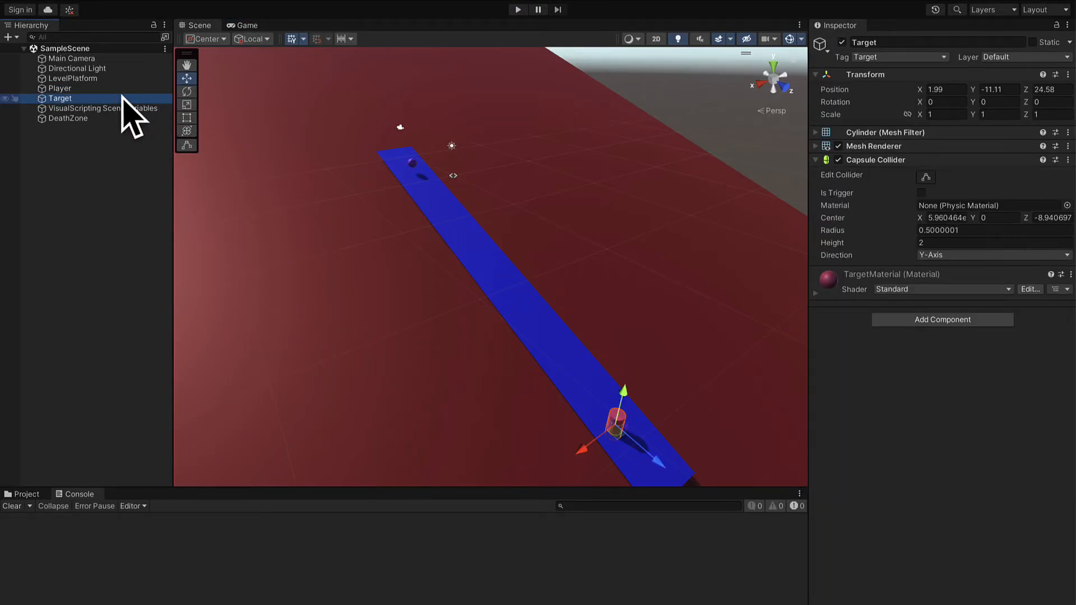
{"action": "left_click", "coordinate": [60, 88]}
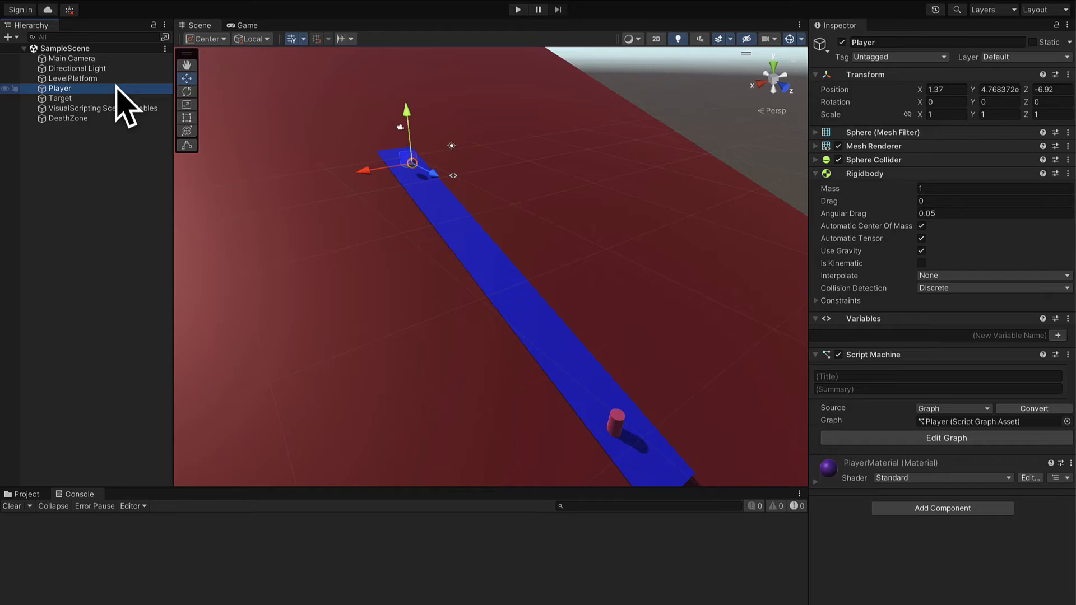
{"action": "mouse_move", "coordinate": [323, 281]}
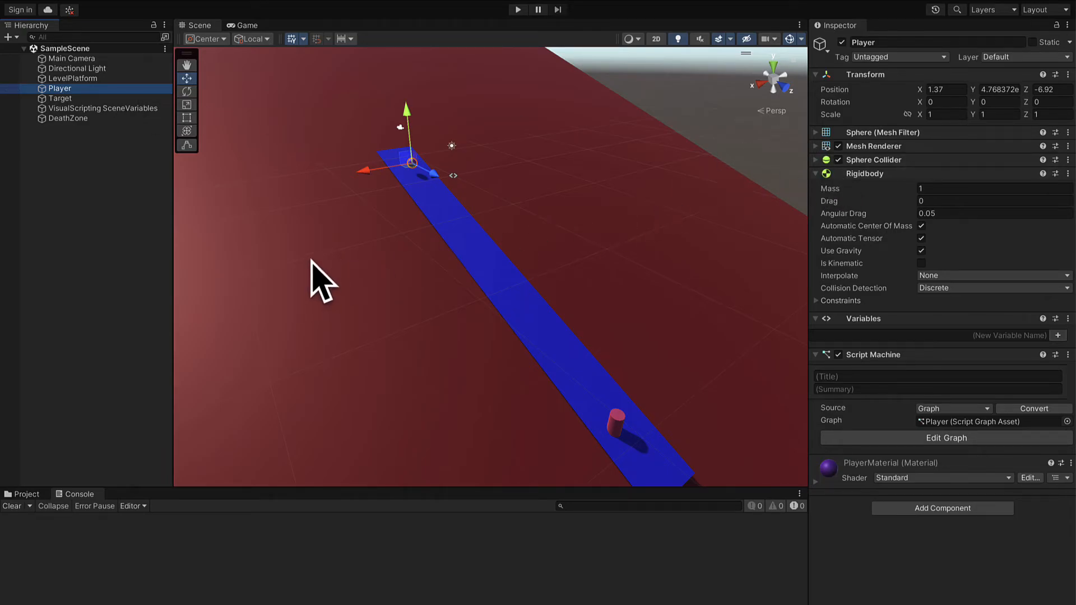
{"action": "left_click", "coordinate": [68, 118]}
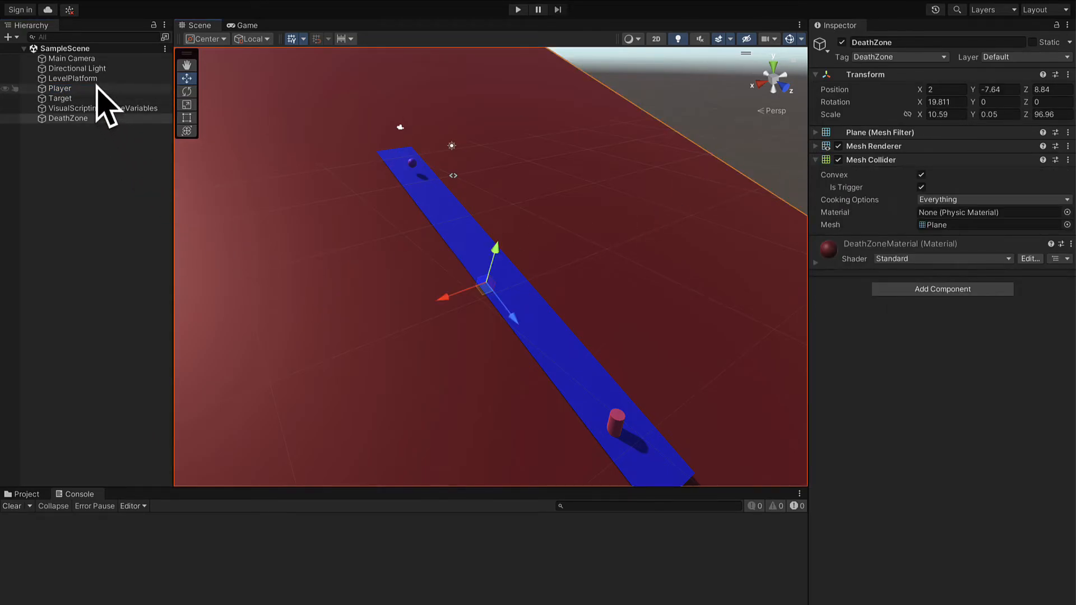
{"action": "left_click", "coordinate": [59, 88]}
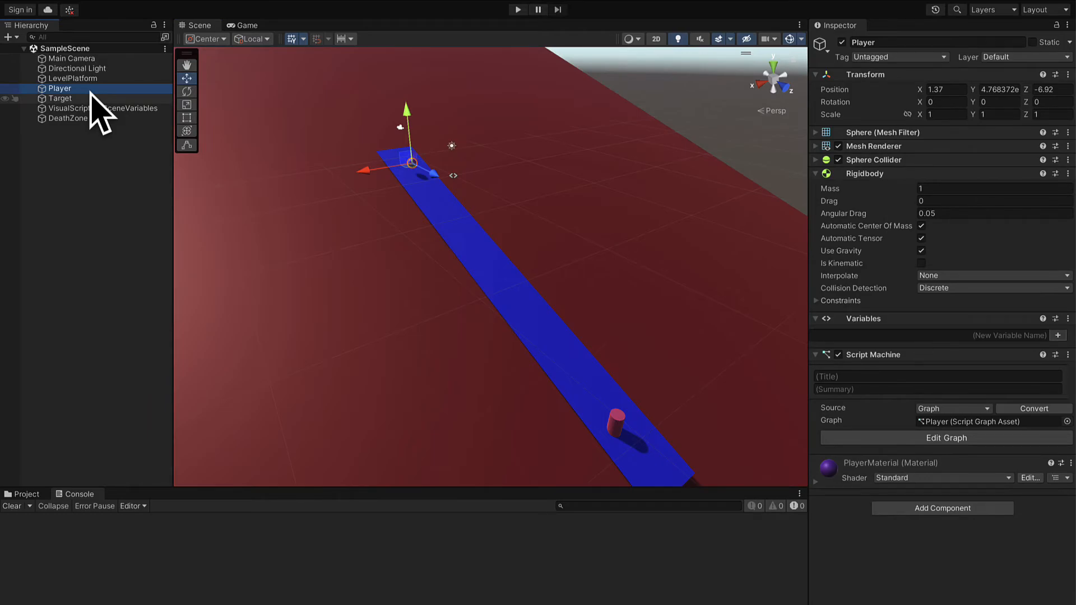
{"action": "left_click", "coordinate": [61, 98]}
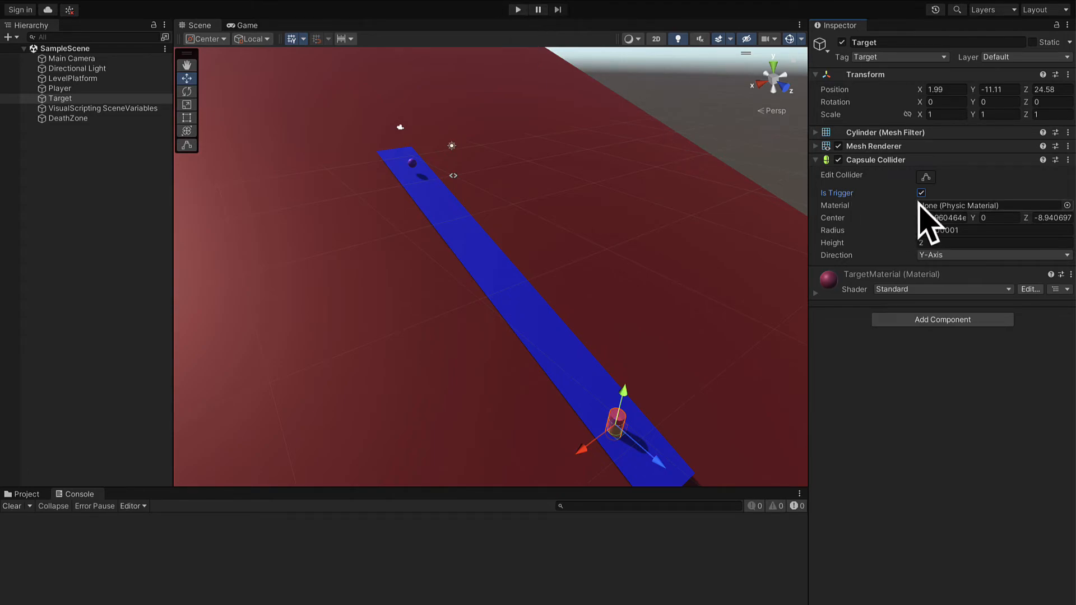
{"action": "left_click", "coordinate": [921, 193]}
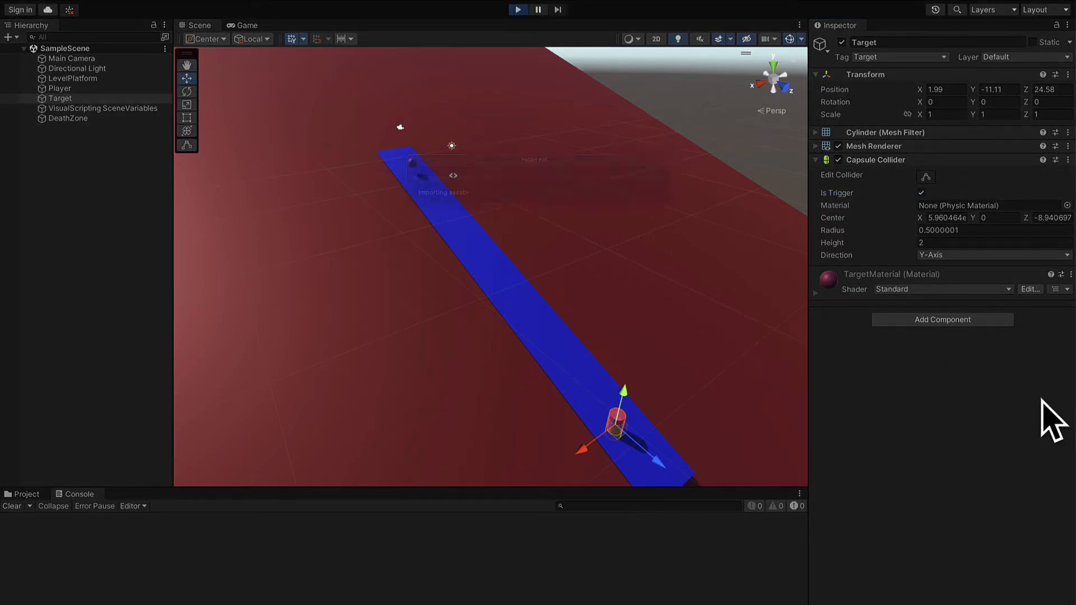
{"action": "left_click", "coordinate": [246, 24]}
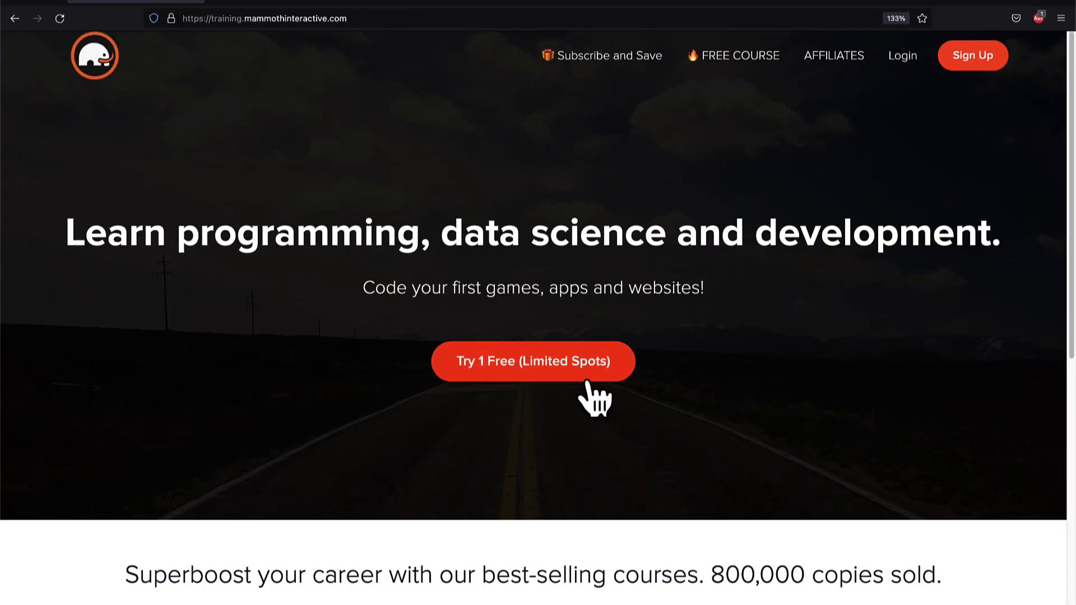
- Open View All Products and scroll to the second row of course bundles
{"action": "scroll", "scroll_direction": "down", "scroll_amount": 3}
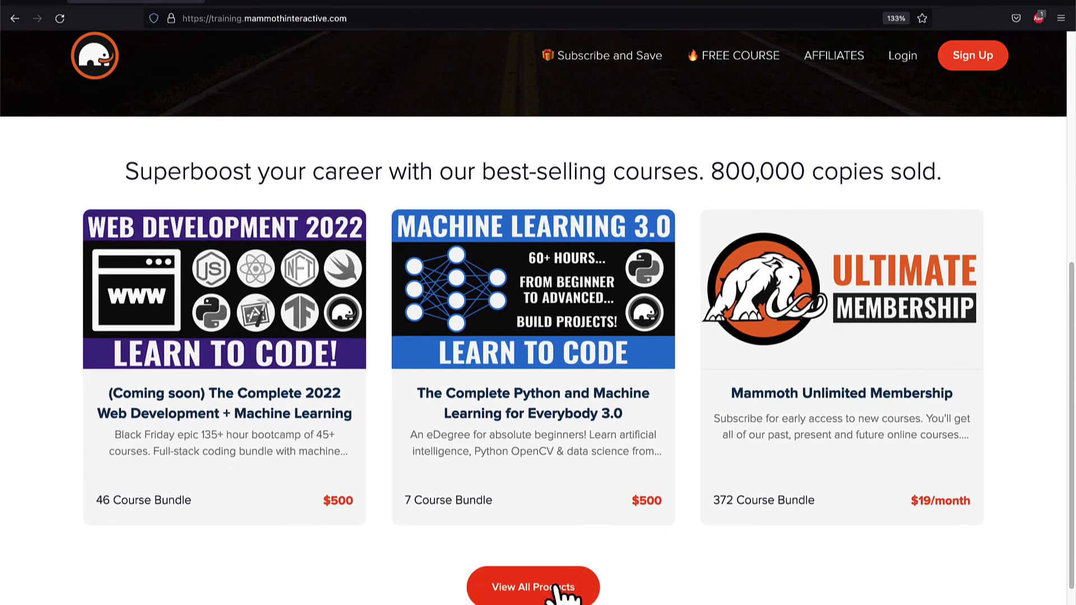
{"action": "left_click", "coordinate": [532, 586]}
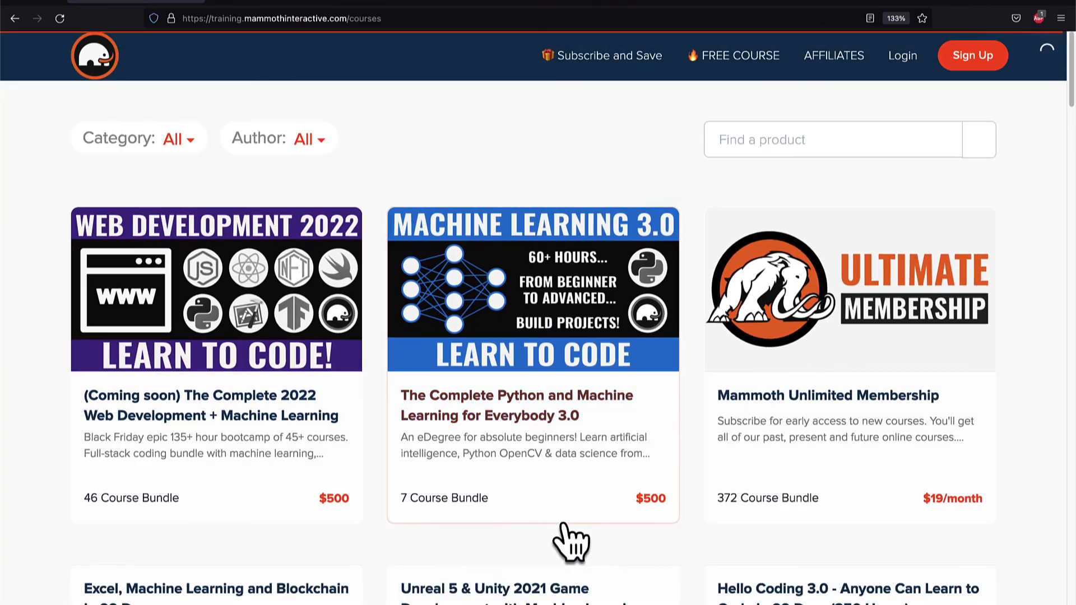
{"action": "mouse_move", "coordinate": [686, 412]}
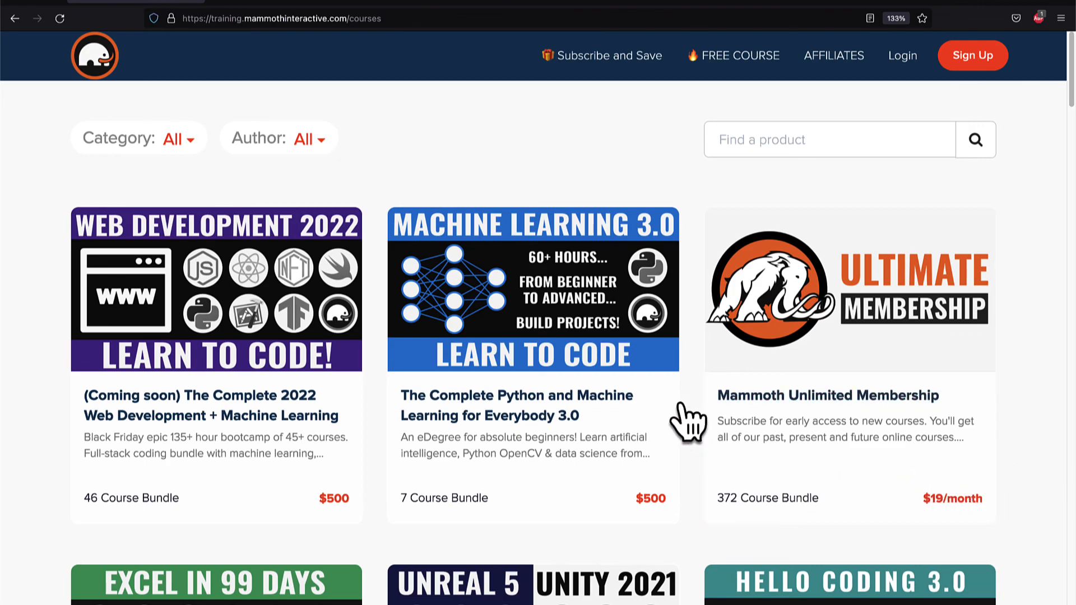
{"action": "mouse_move", "coordinate": [1043, 494]}
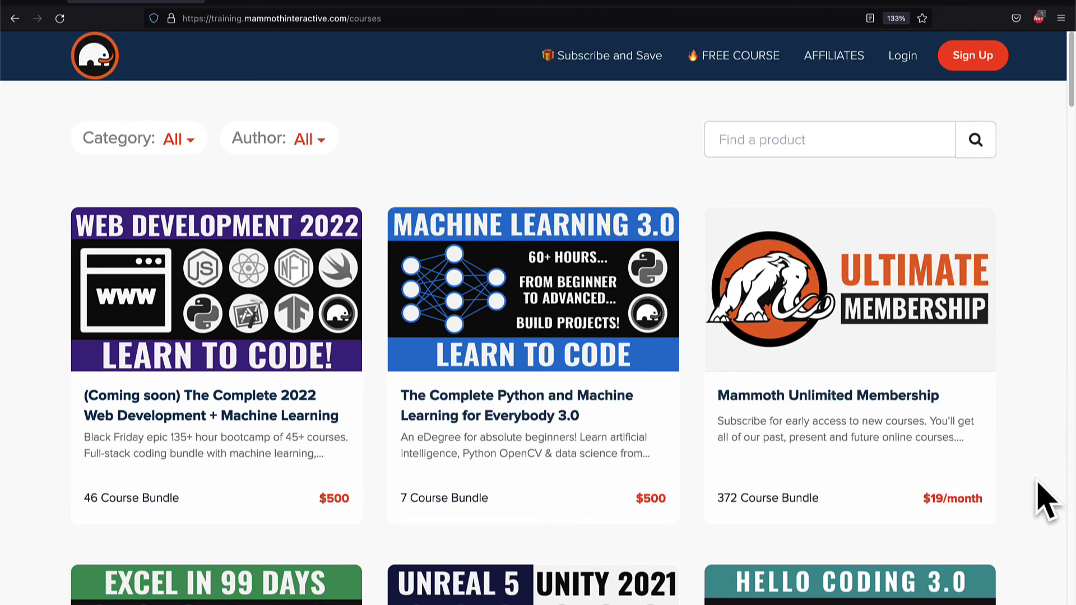
{"action": "scroll", "scroll_direction": "down", "scroll_amount": 3}
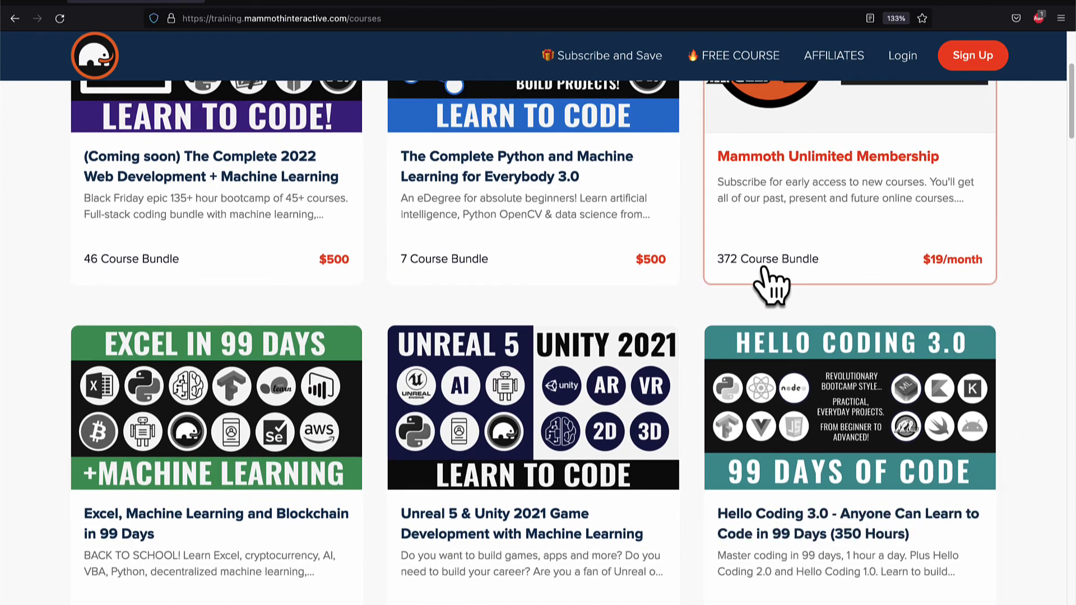
{"action": "scroll", "scroll_direction": "down", "scroll_amount": 3}
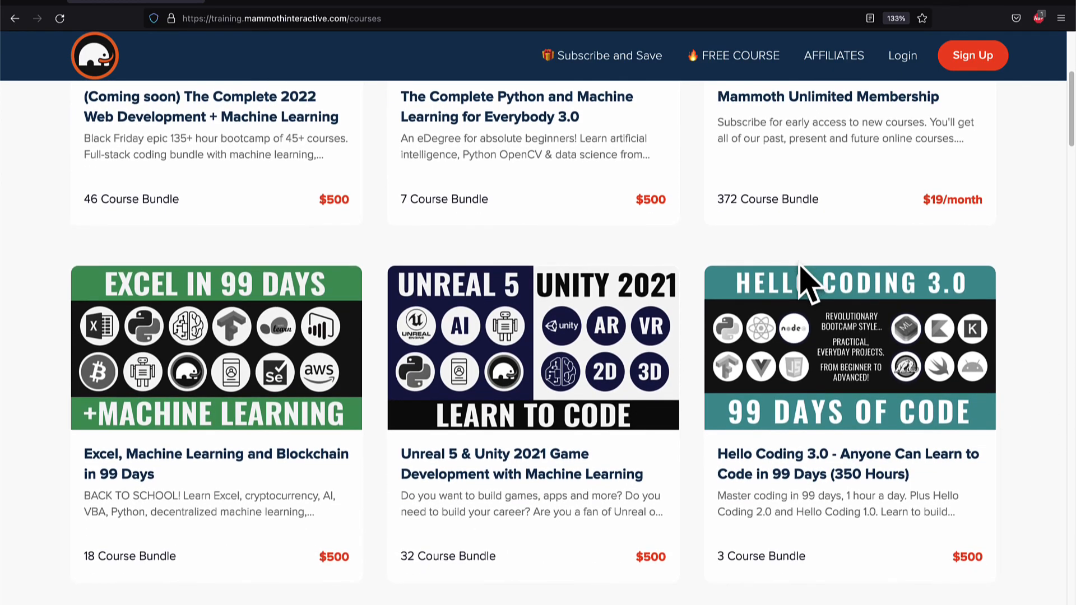